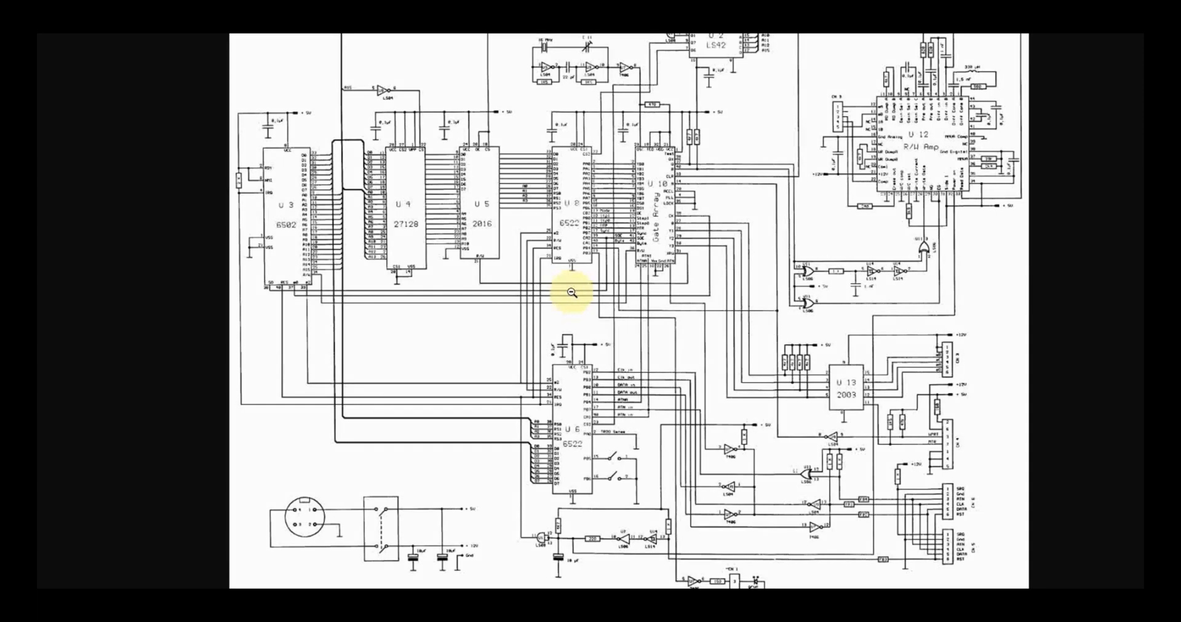
mouse_move(616, 345)
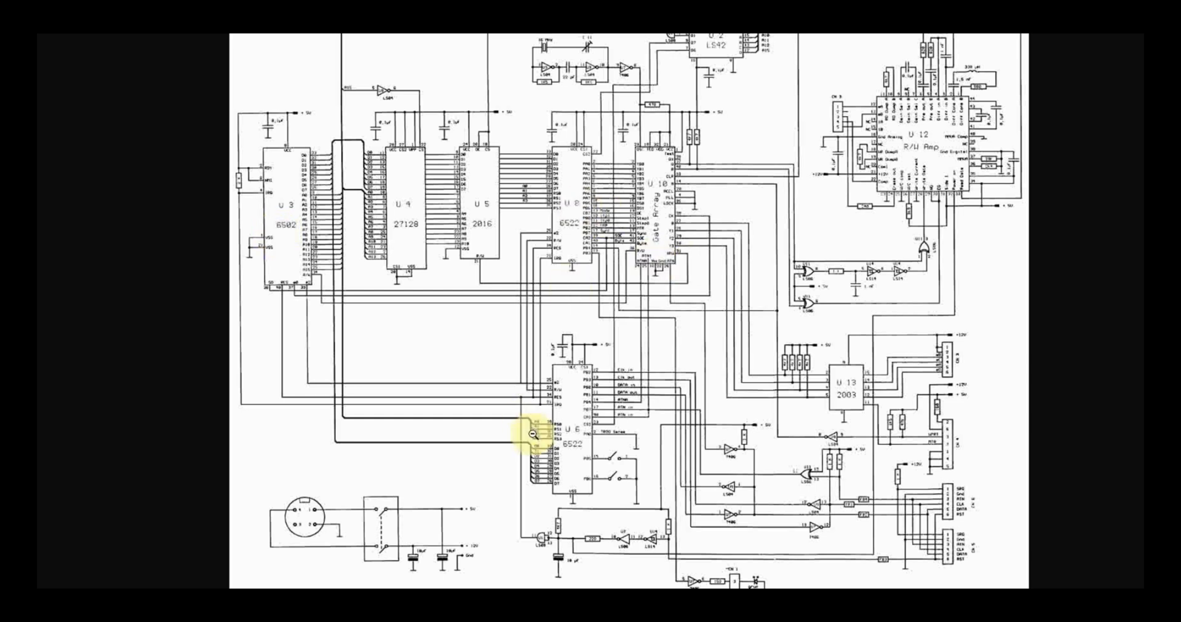
mouse_move(596, 199)
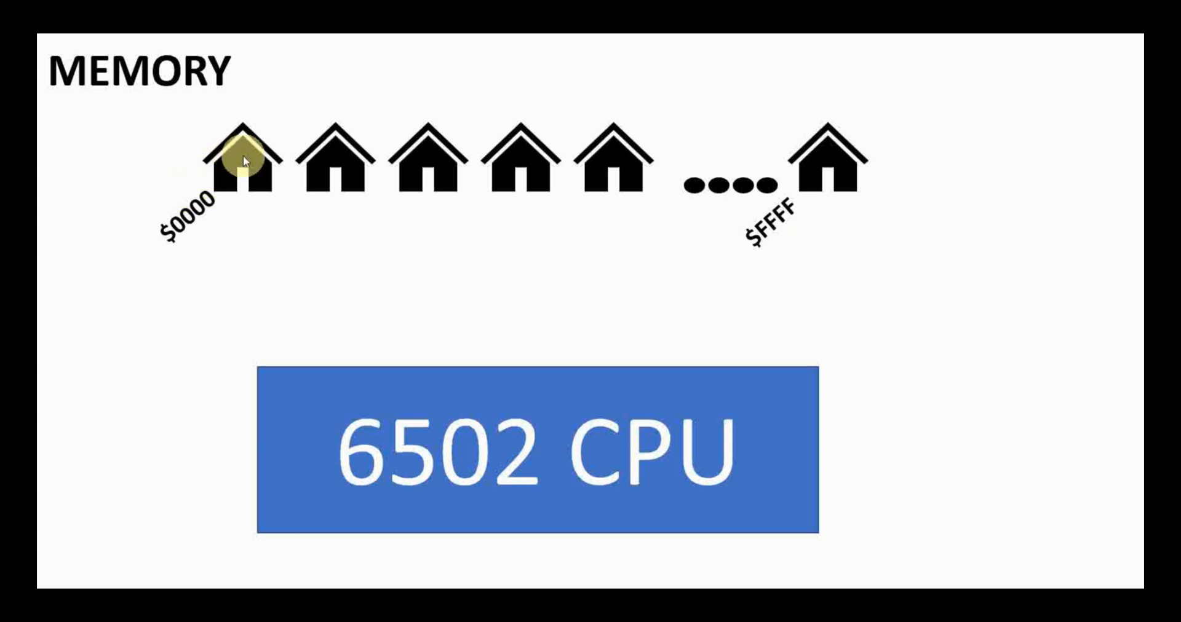
mouse_move(330, 146)
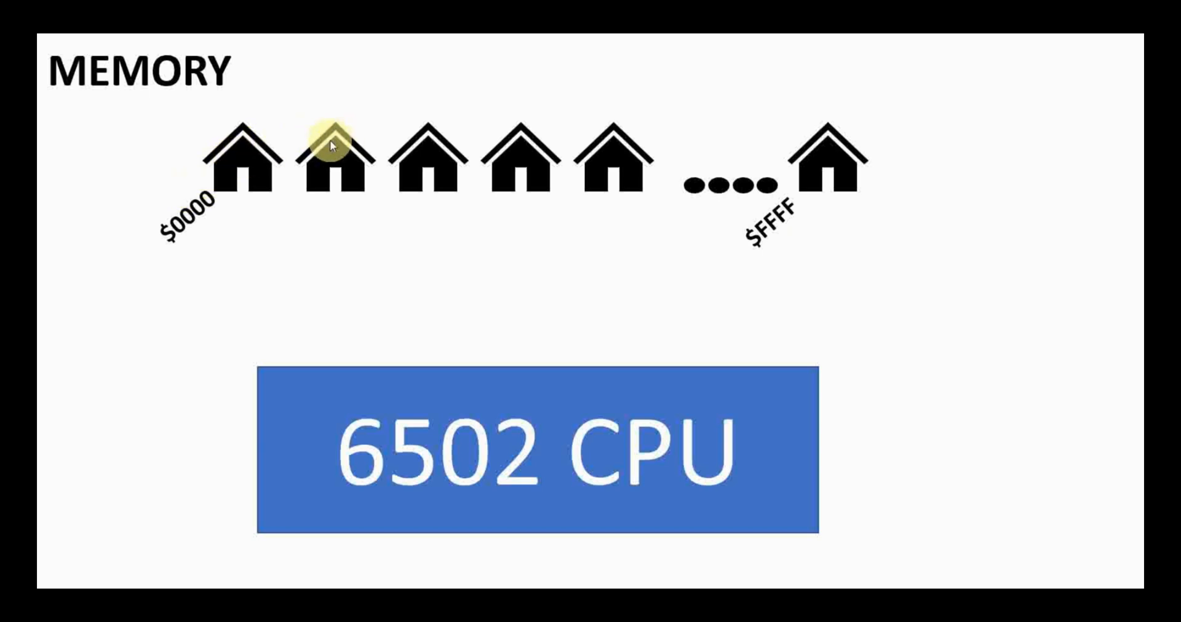
mouse_move(257, 184)
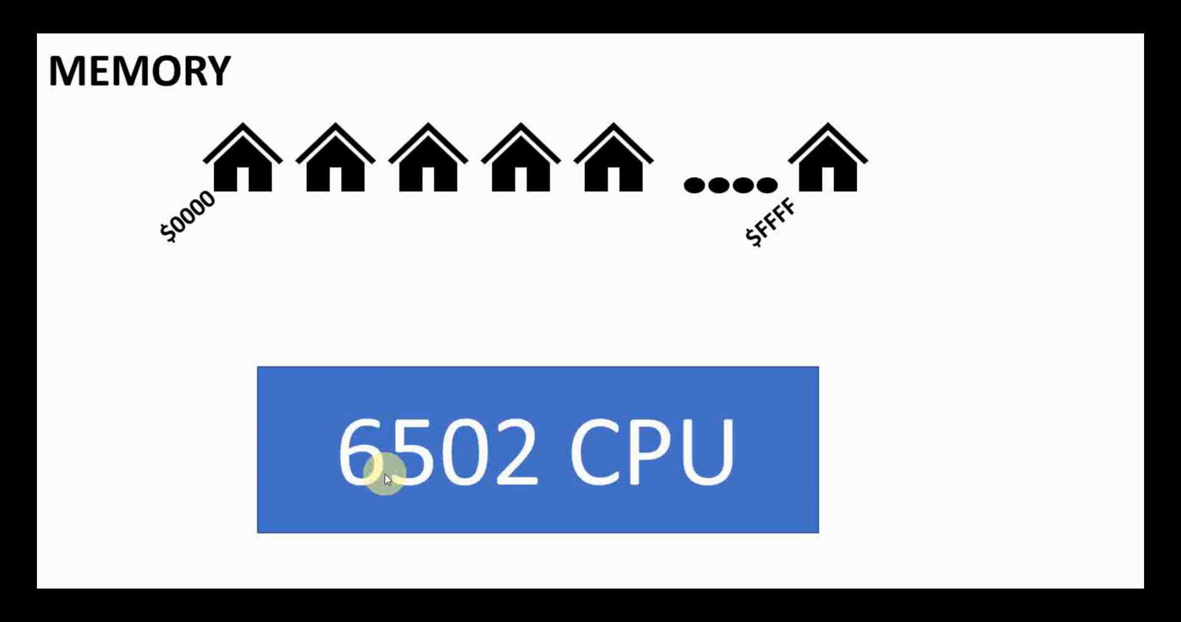
mouse_move(241, 226)
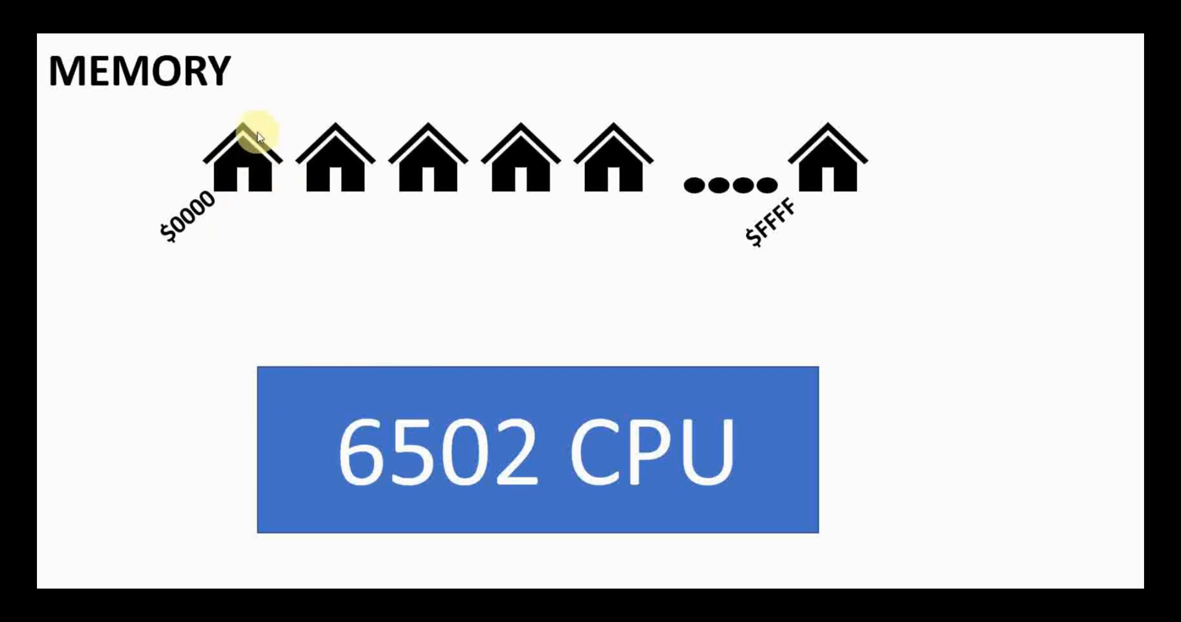
mouse_move(576, 486)
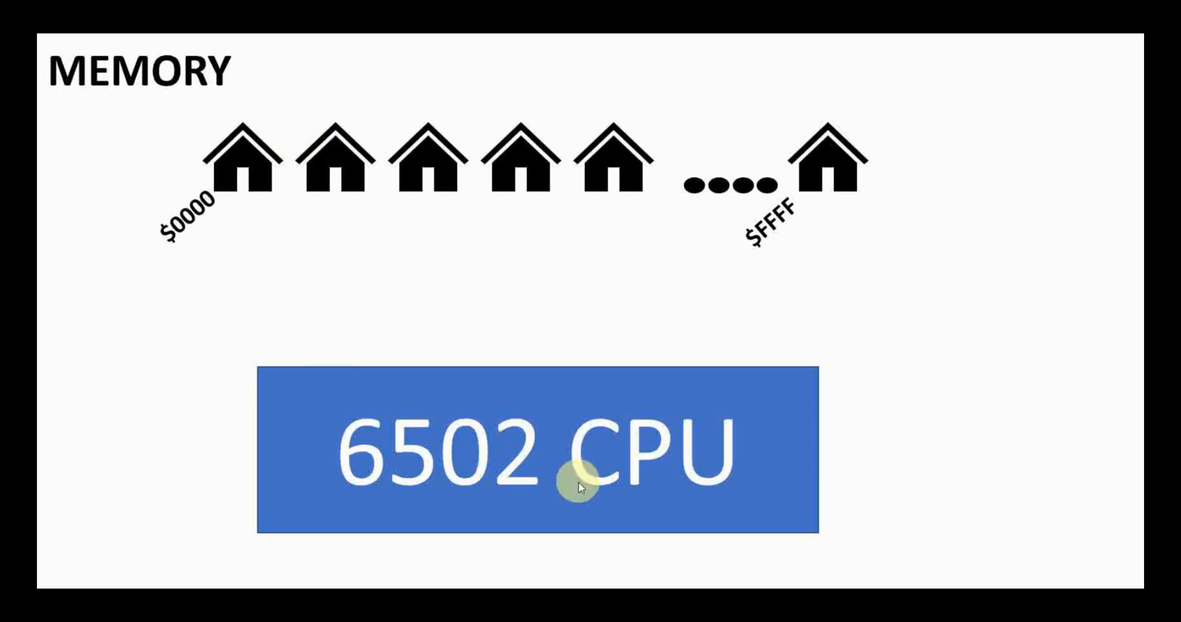
mouse_move(1046, 405)
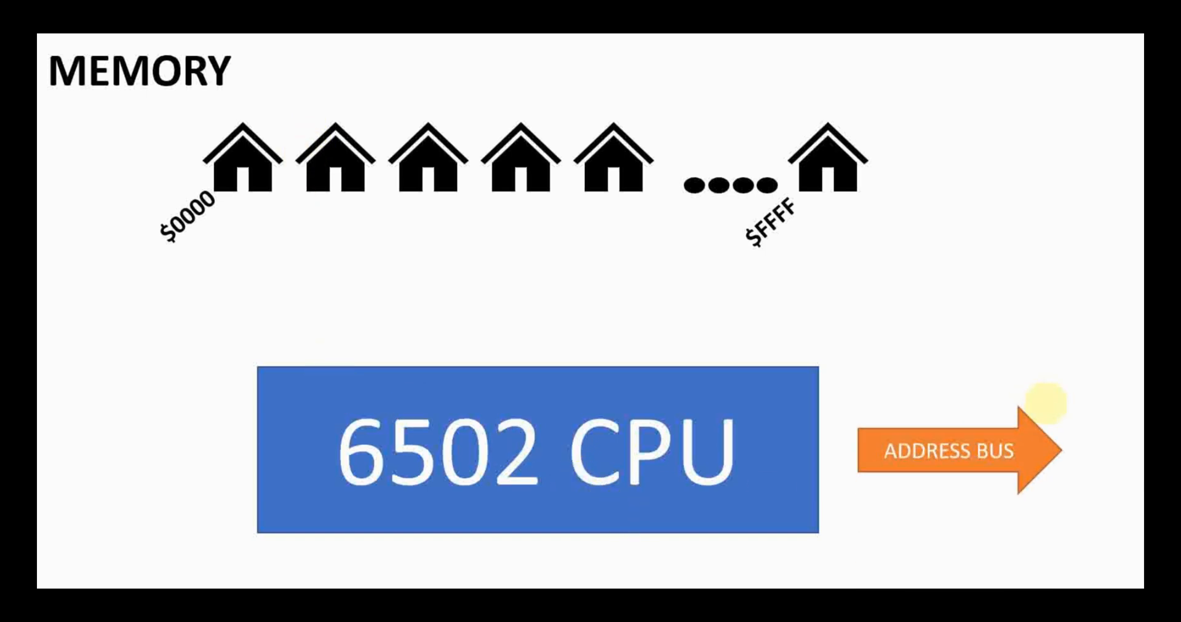
mouse_move(361, 192)
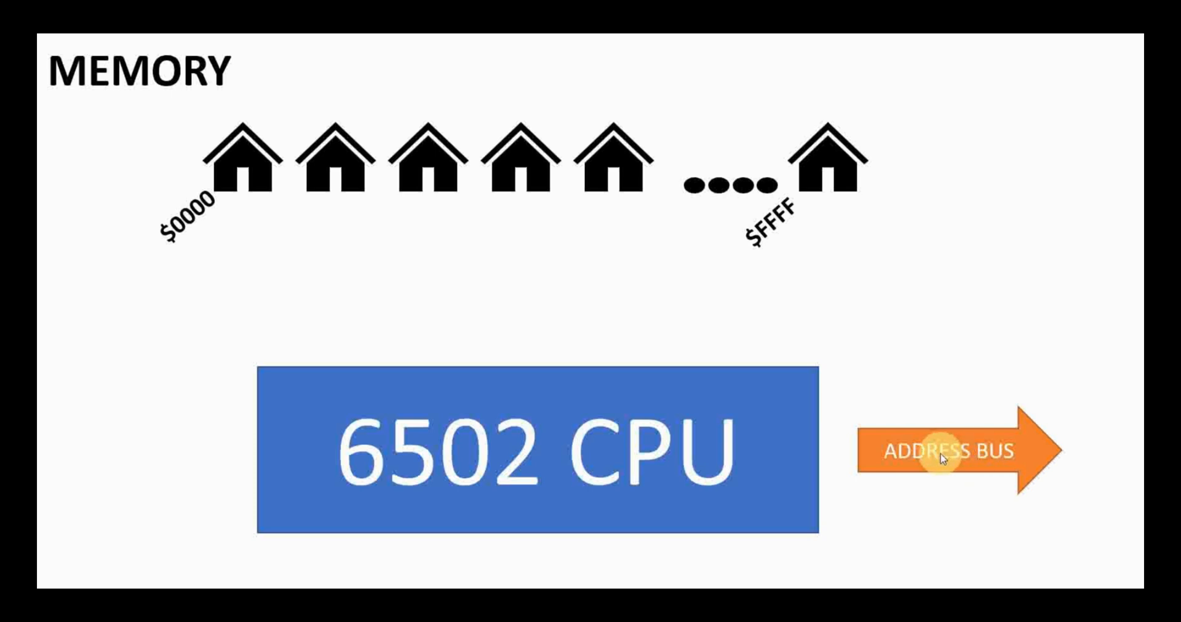
mouse_move(915, 453)
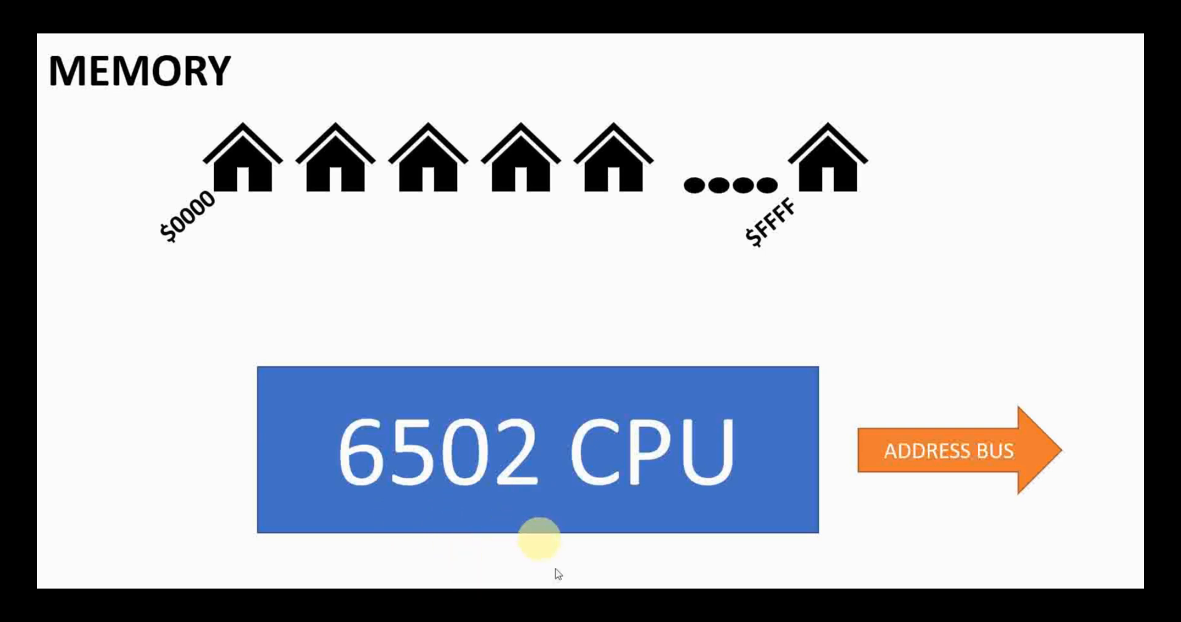
mouse_move(920, 482)
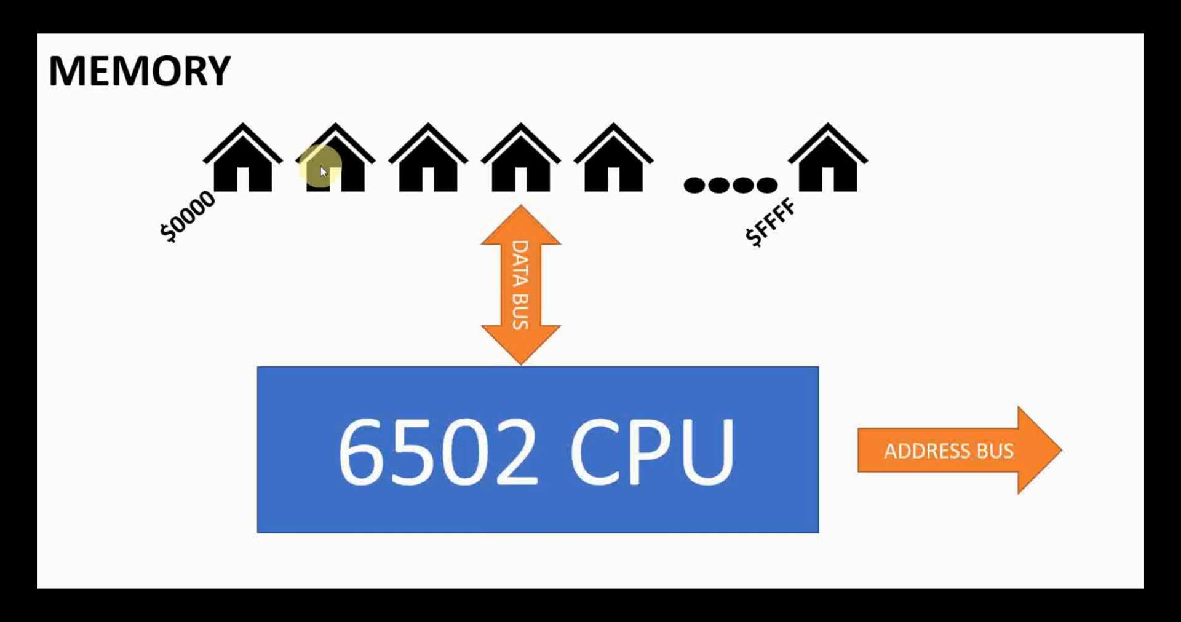
mouse_move(323, 171)
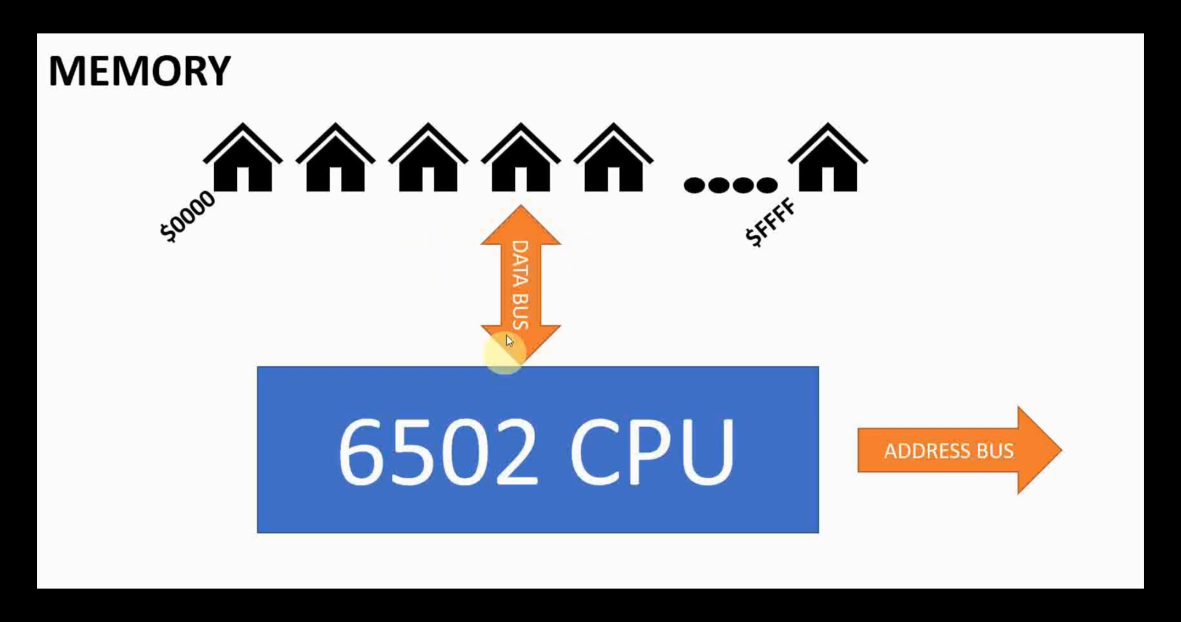
mouse_move(475, 453)
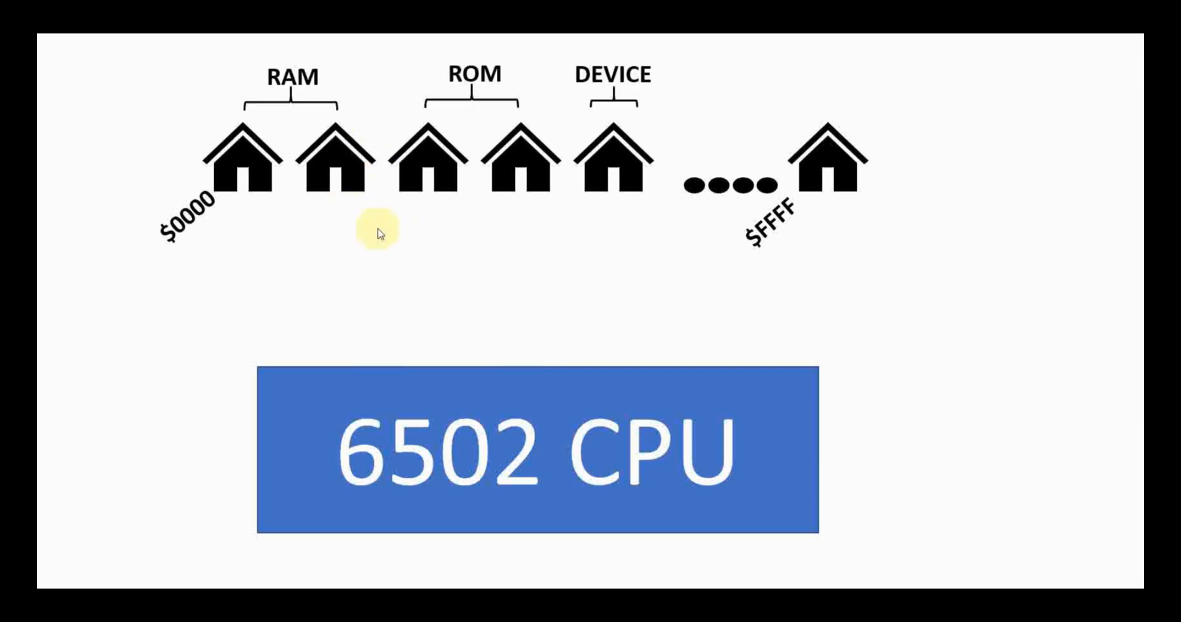
mouse_move(358, 234)
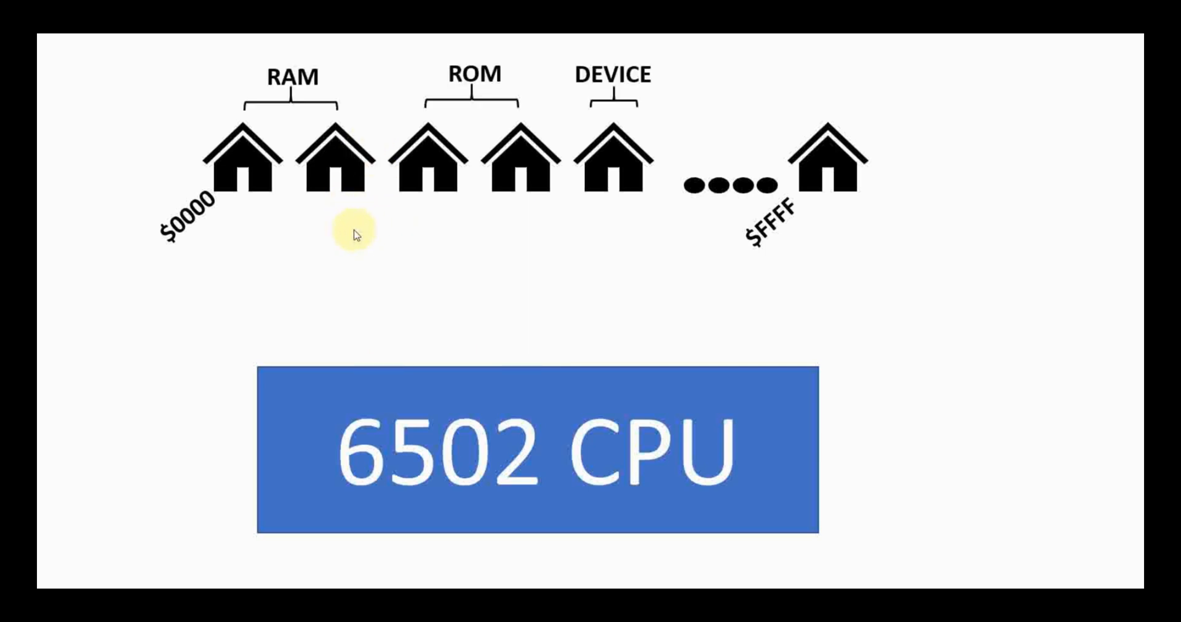
mouse_move(277, 112)
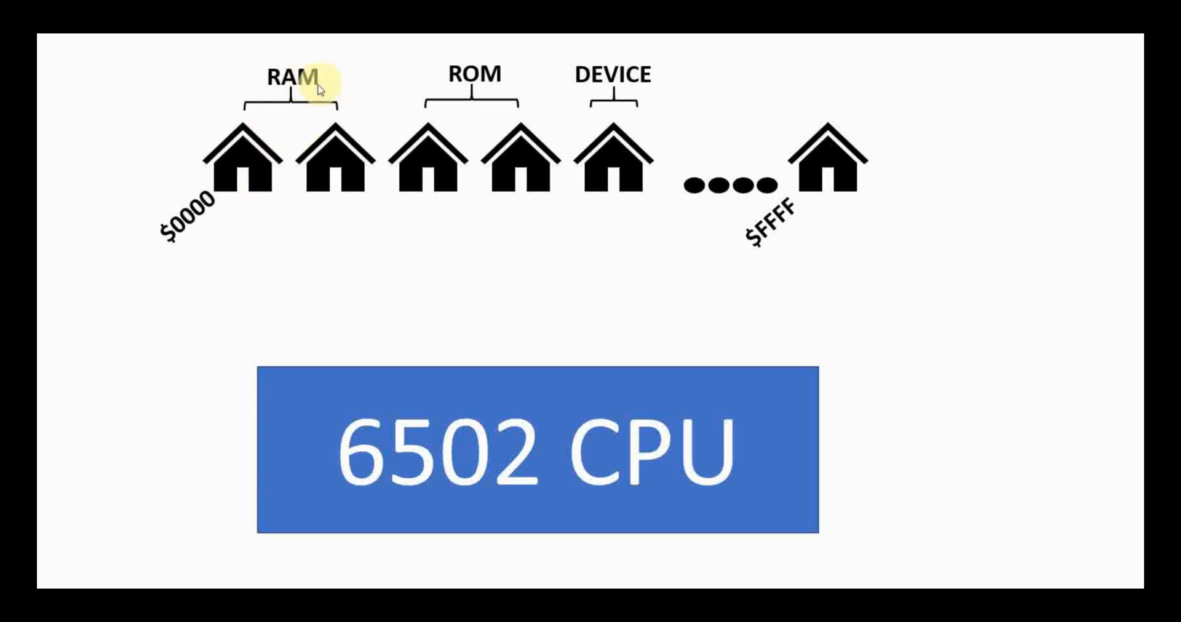
mouse_move(576, 82)
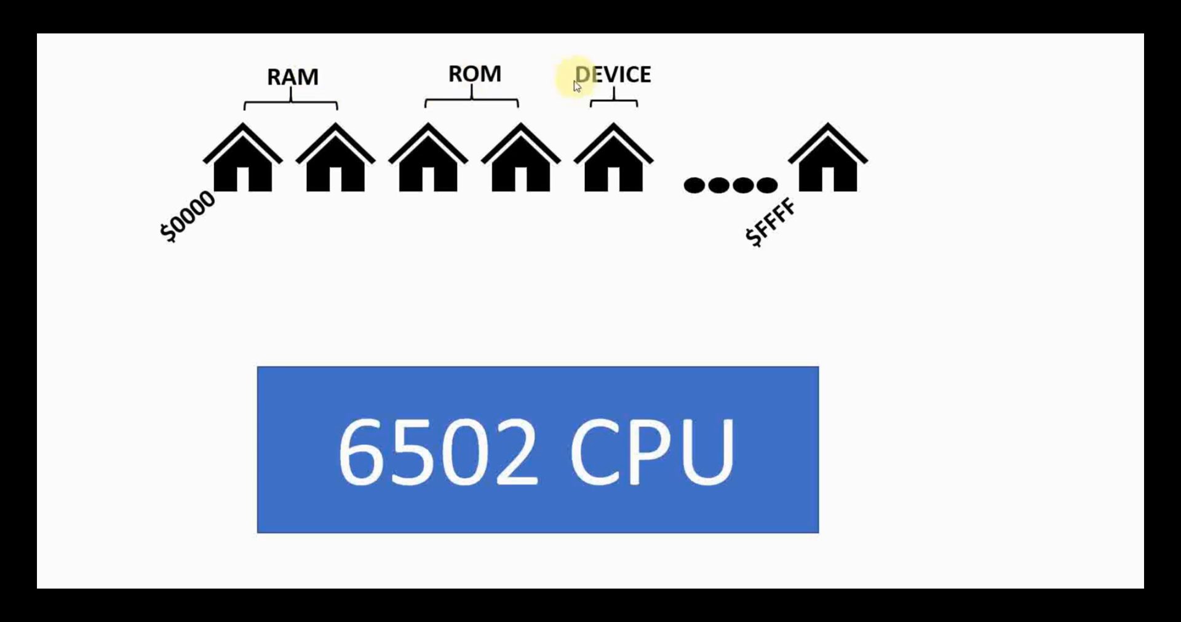
mouse_move(588, 91)
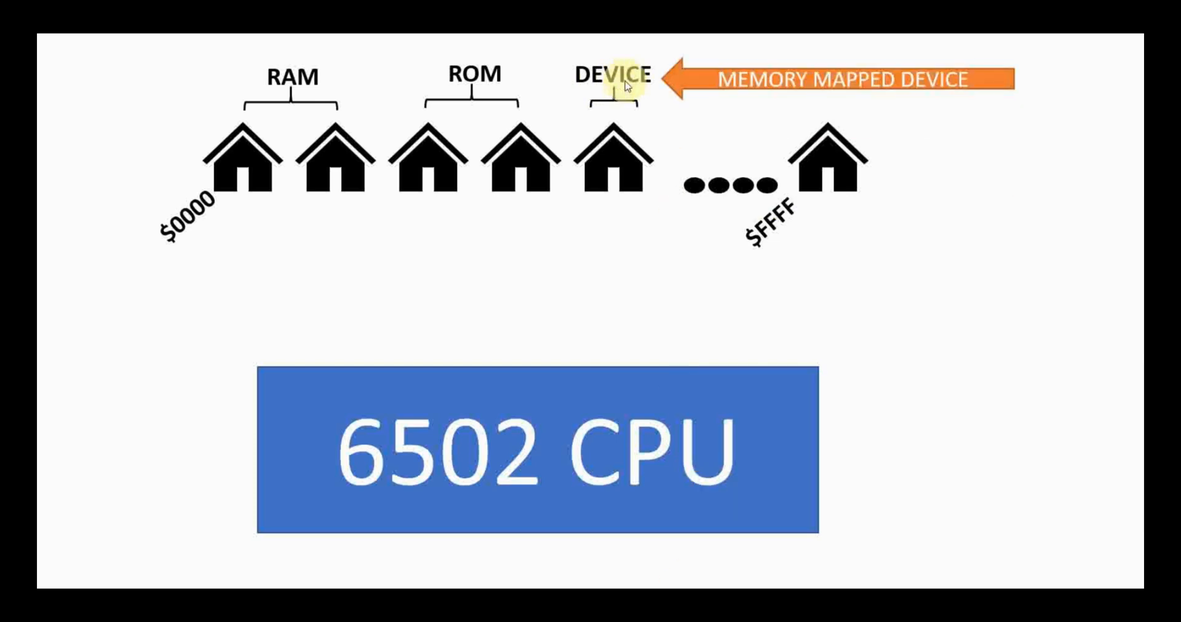
mouse_move(628, 85)
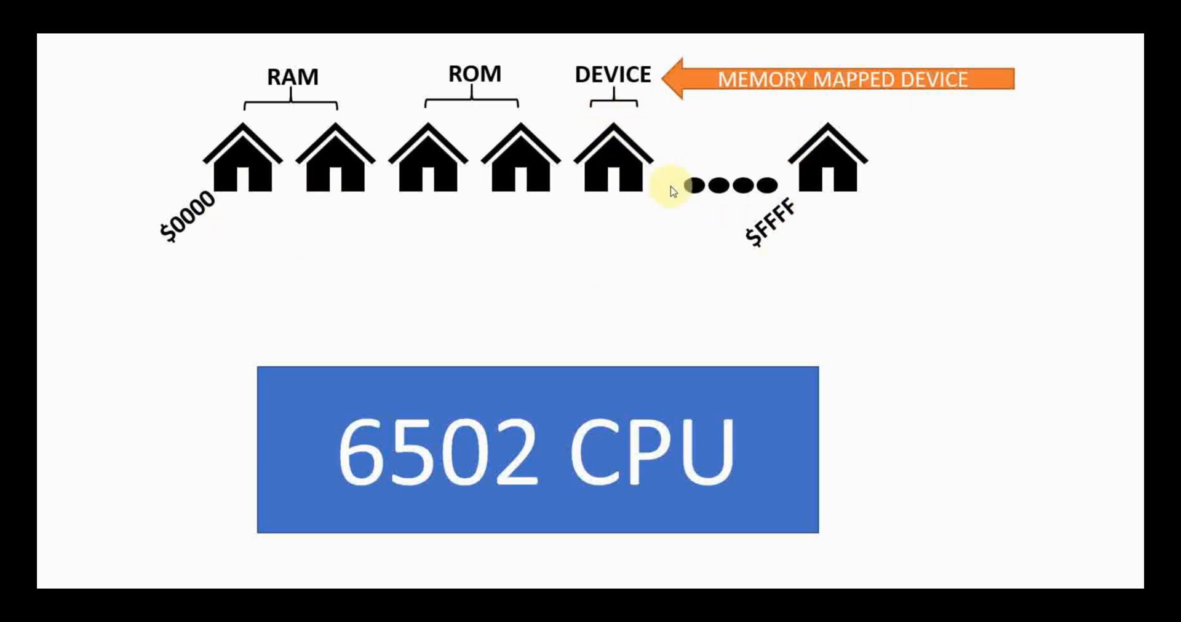
mouse_move(714, 222)
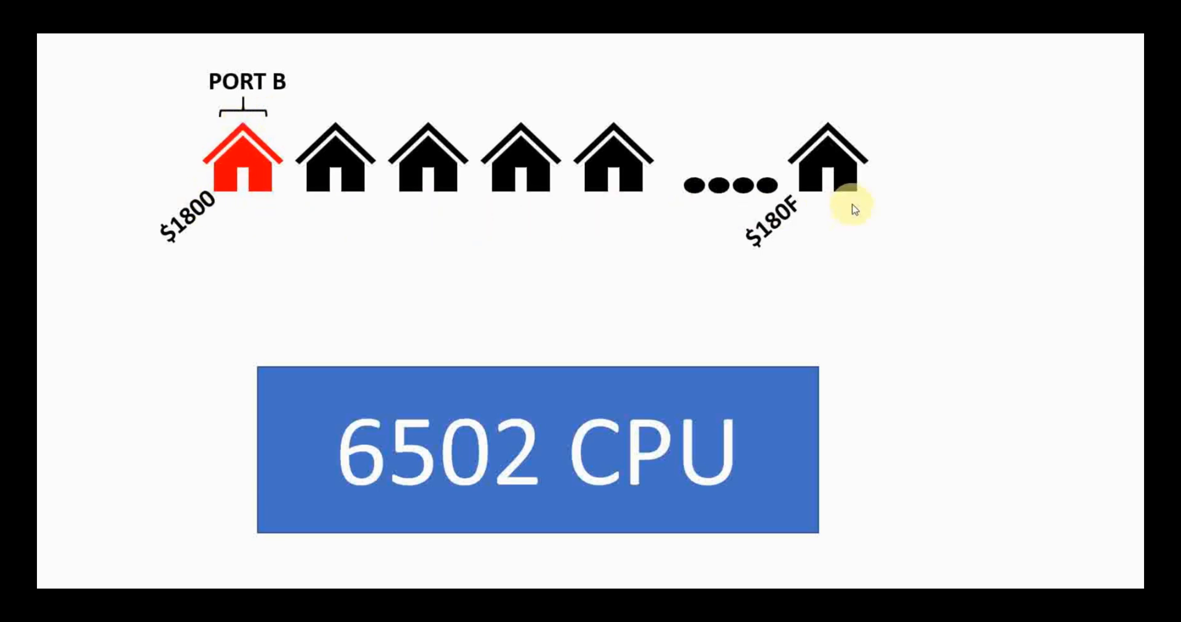
mouse_move(199, 203)
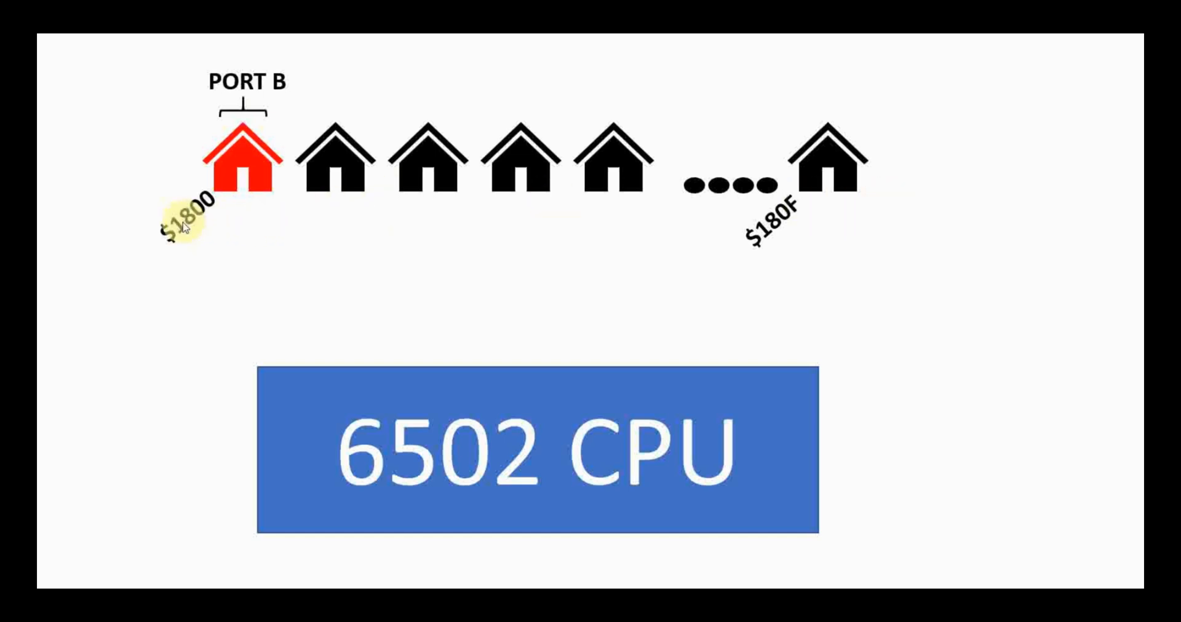
mouse_move(762, 232)
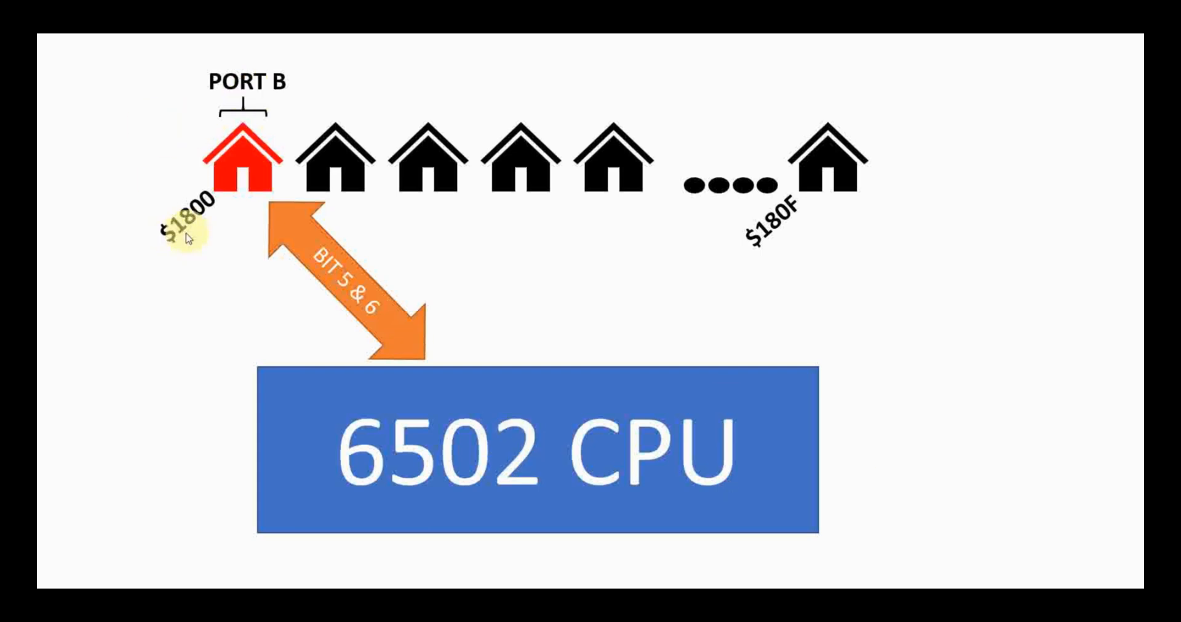
mouse_move(939, 464)
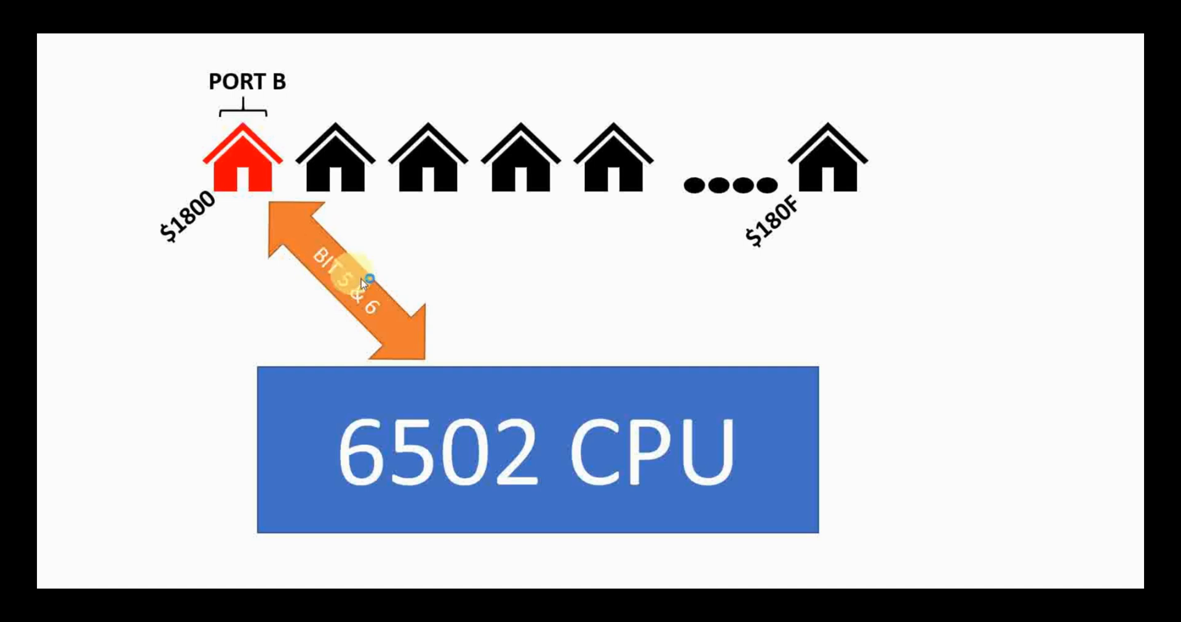
mouse_move(367, 305)
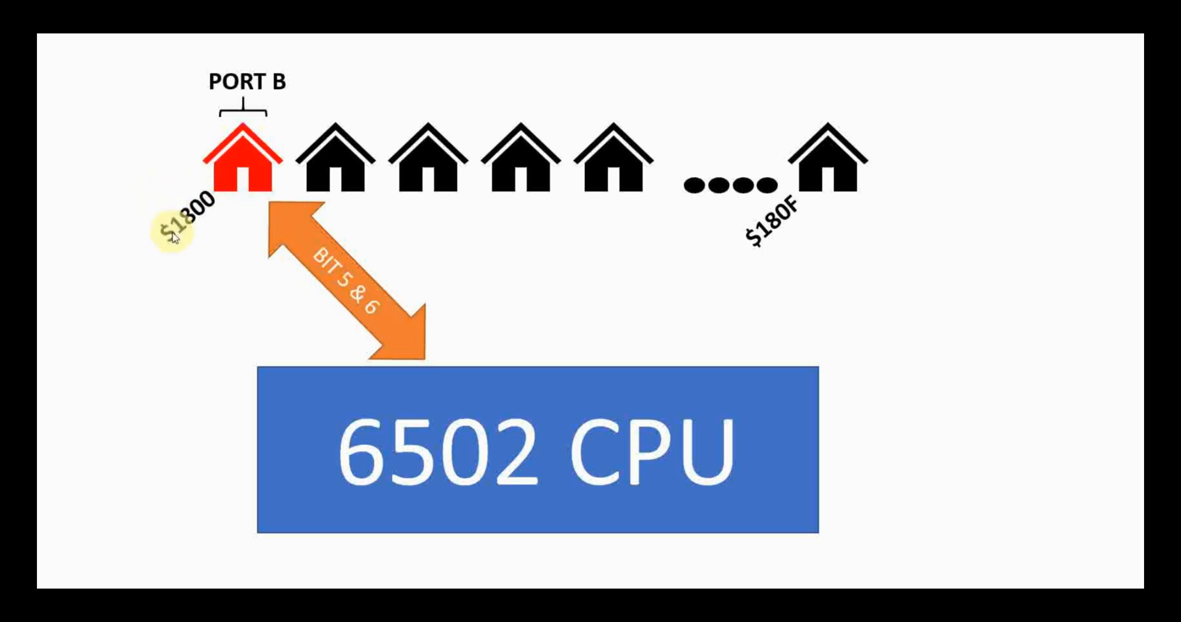
mouse_move(485, 473)
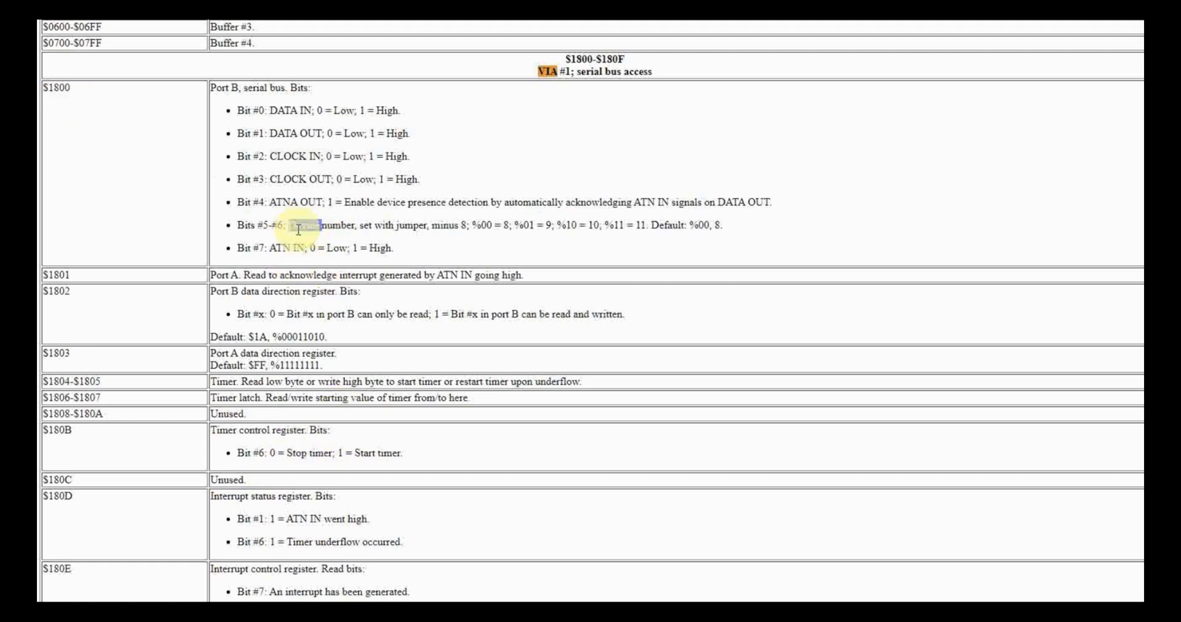
double_click(301, 226)
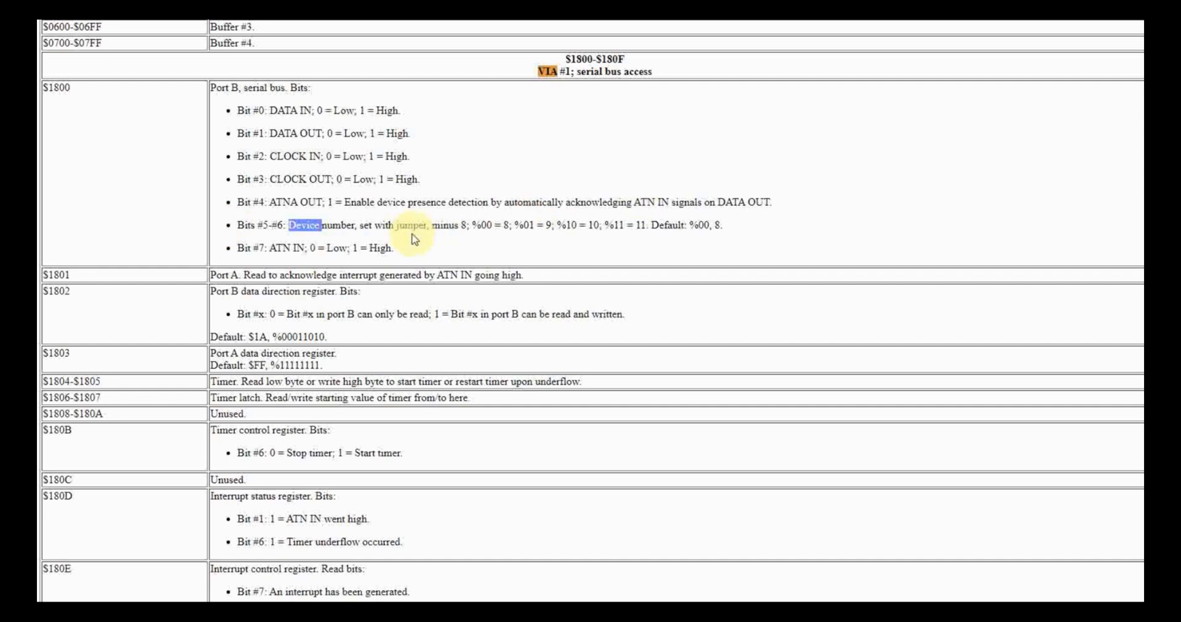
drag(297, 225, 422, 225)
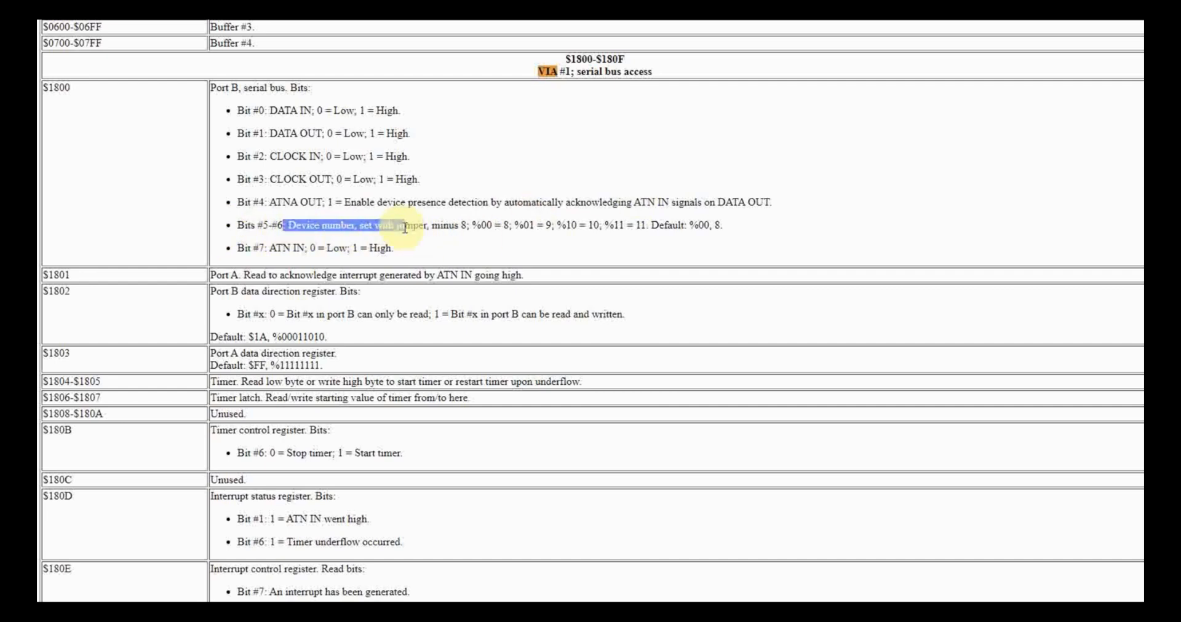
drag(404, 228, 719, 228)
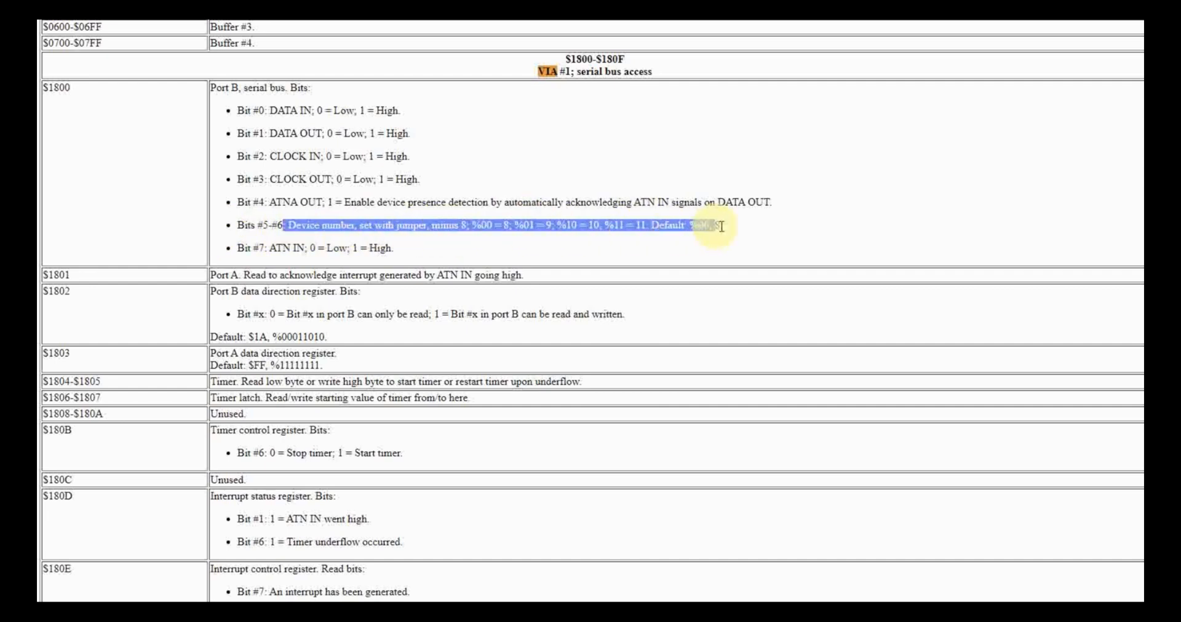
click(274, 235)
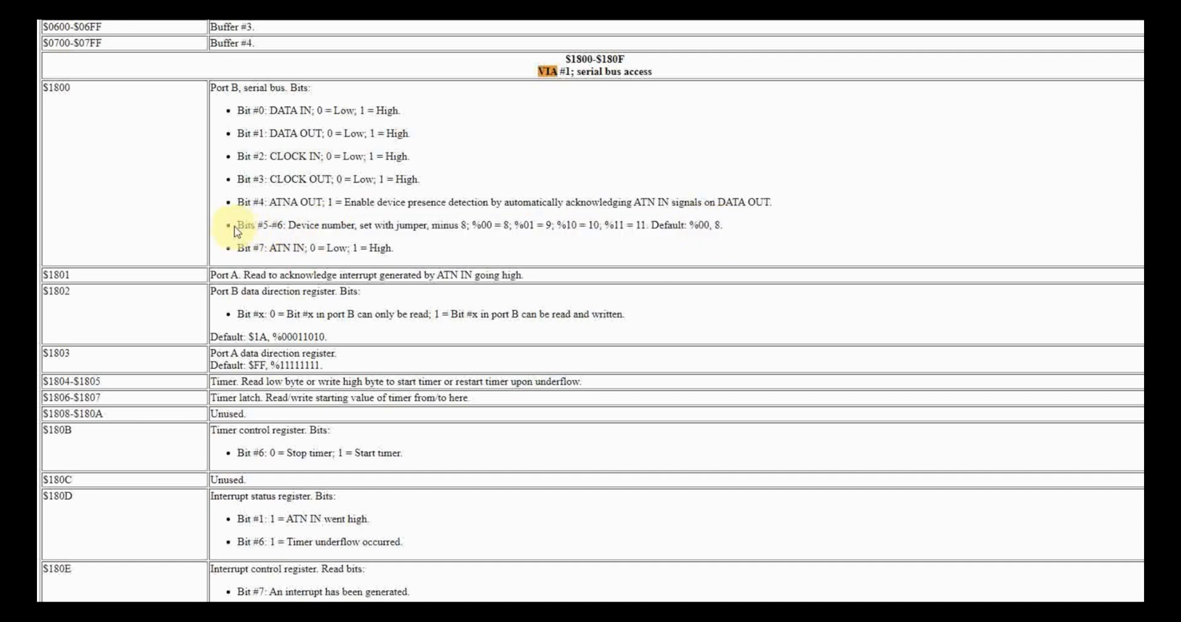
drag(233, 227, 734, 226)
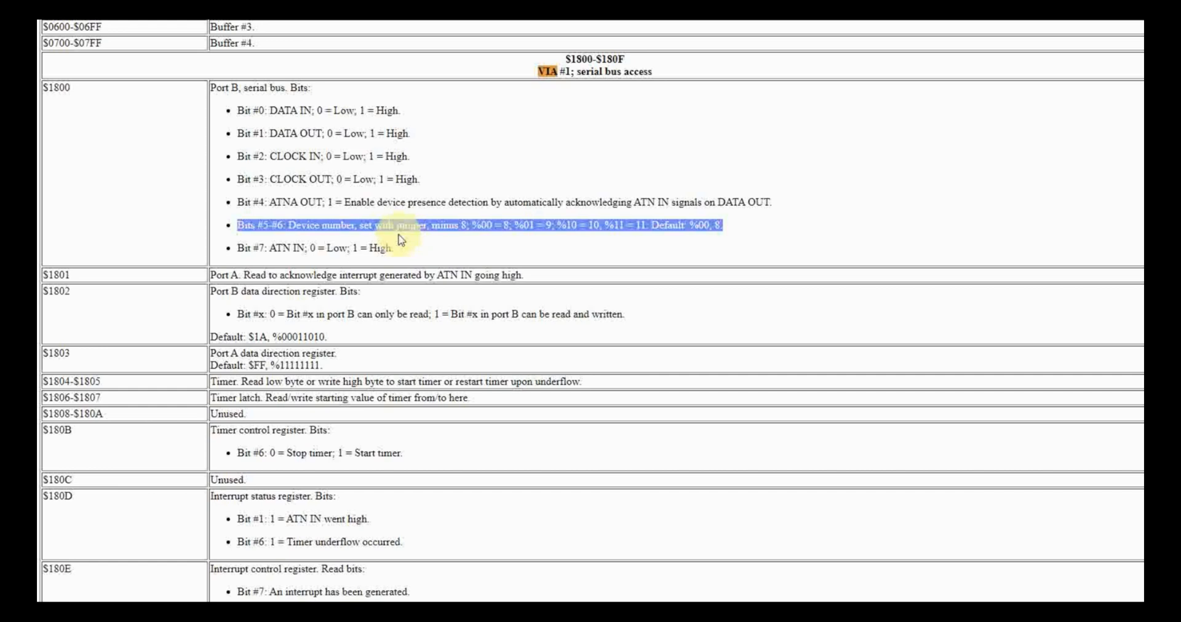
mouse_move(144, 169)
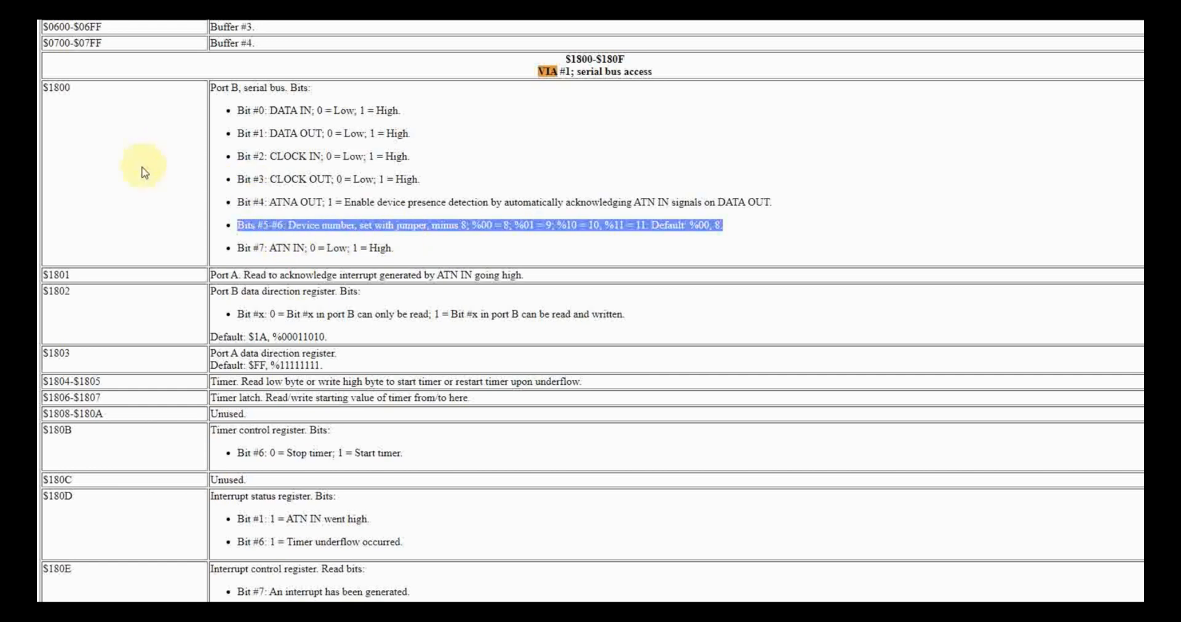
click(53, 88)
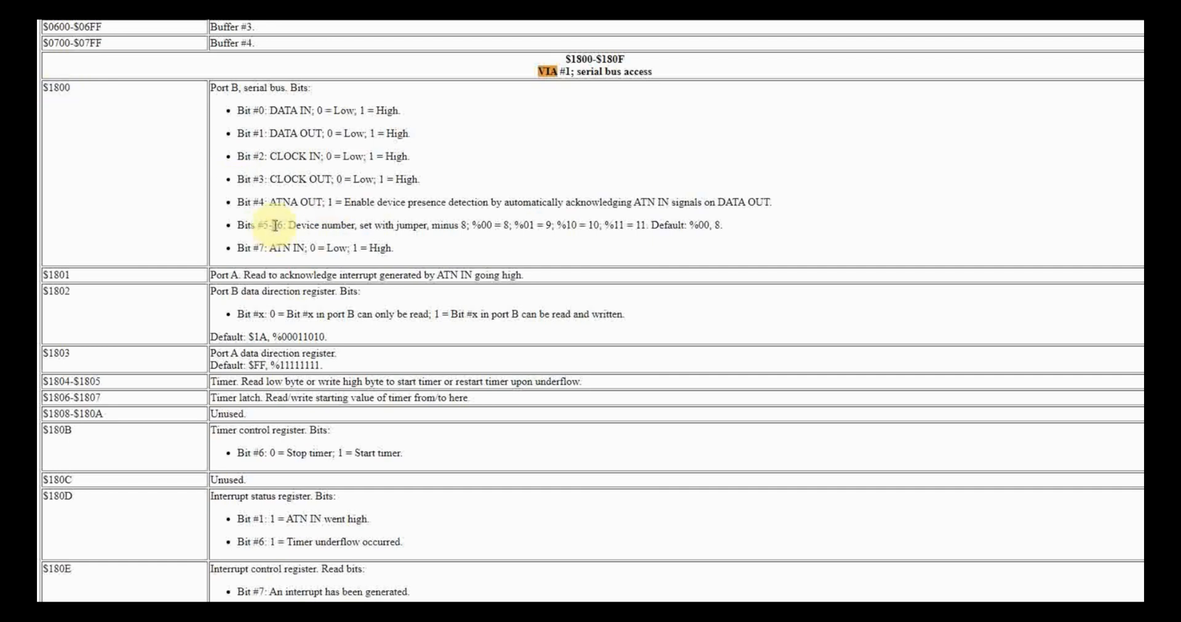
drag(234, 221, 728, 221)
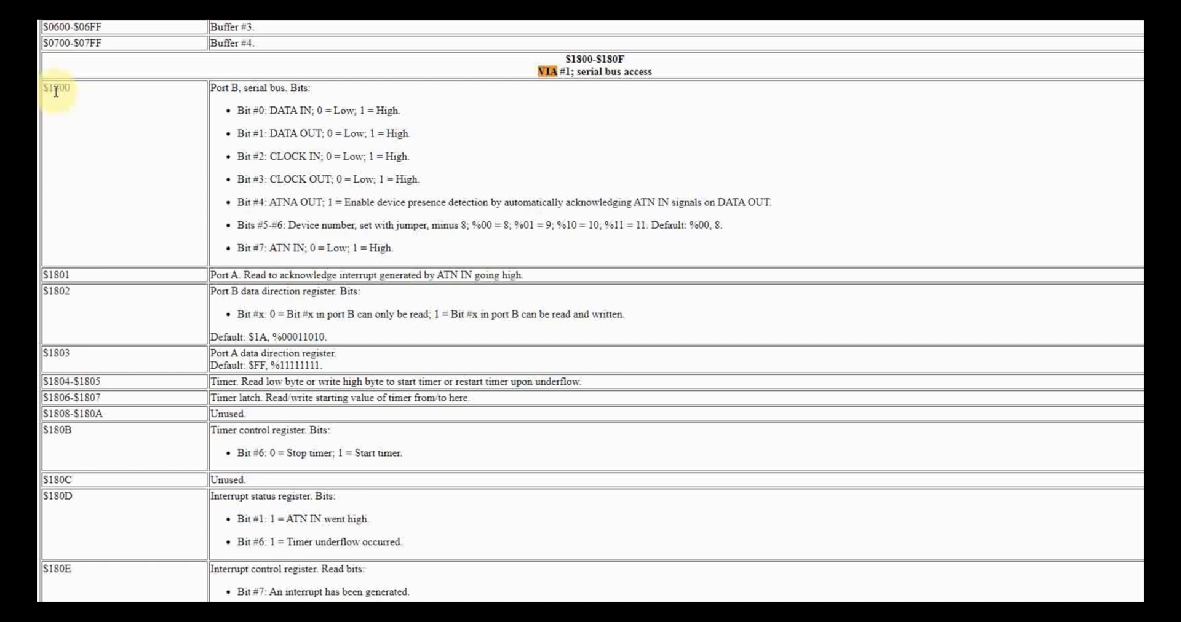
double_click(53, 89)
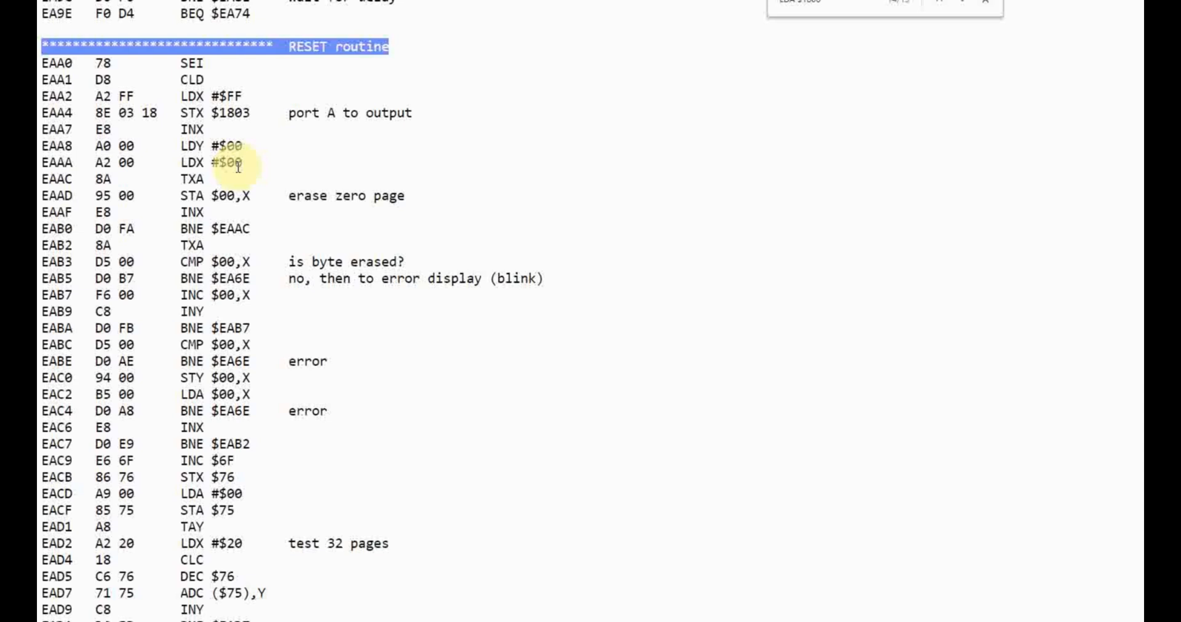
mouse_move(343, 196)
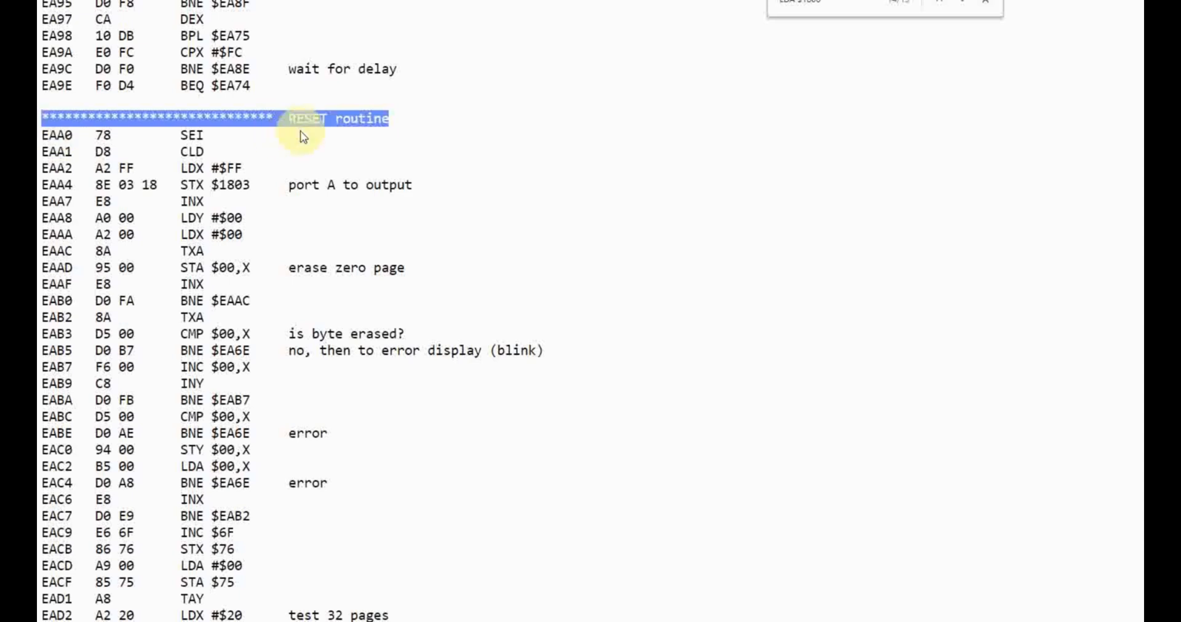
- Scroll the disassembly down to the 'test ROM' section and mark its comment
scroll(down, 3)
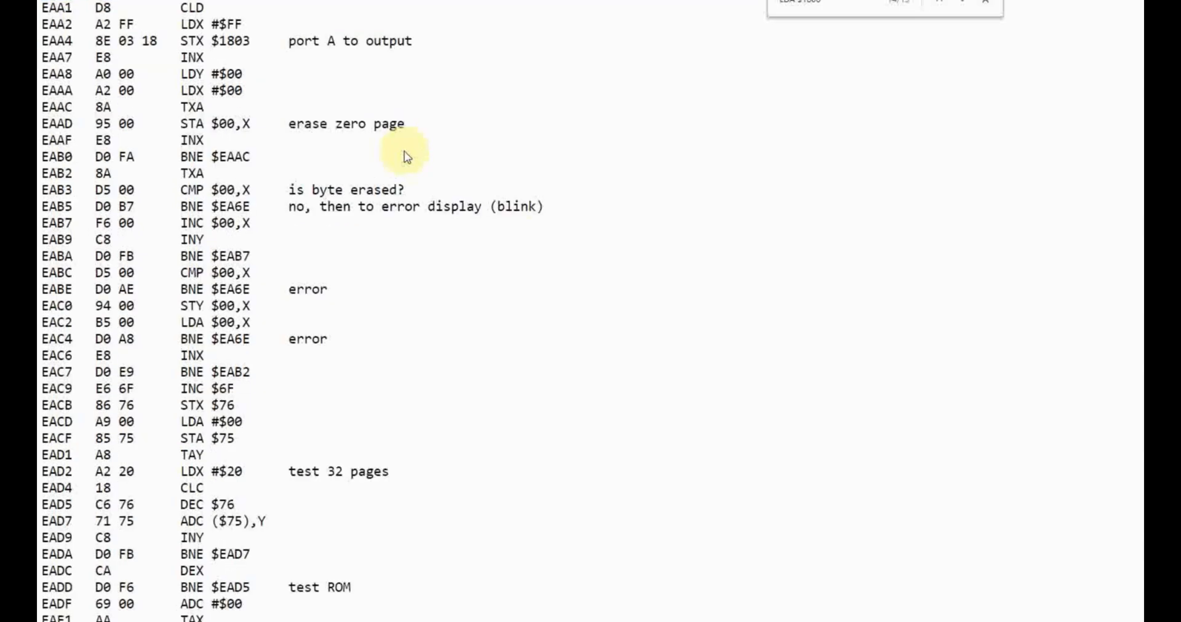
scroll(down, 3)
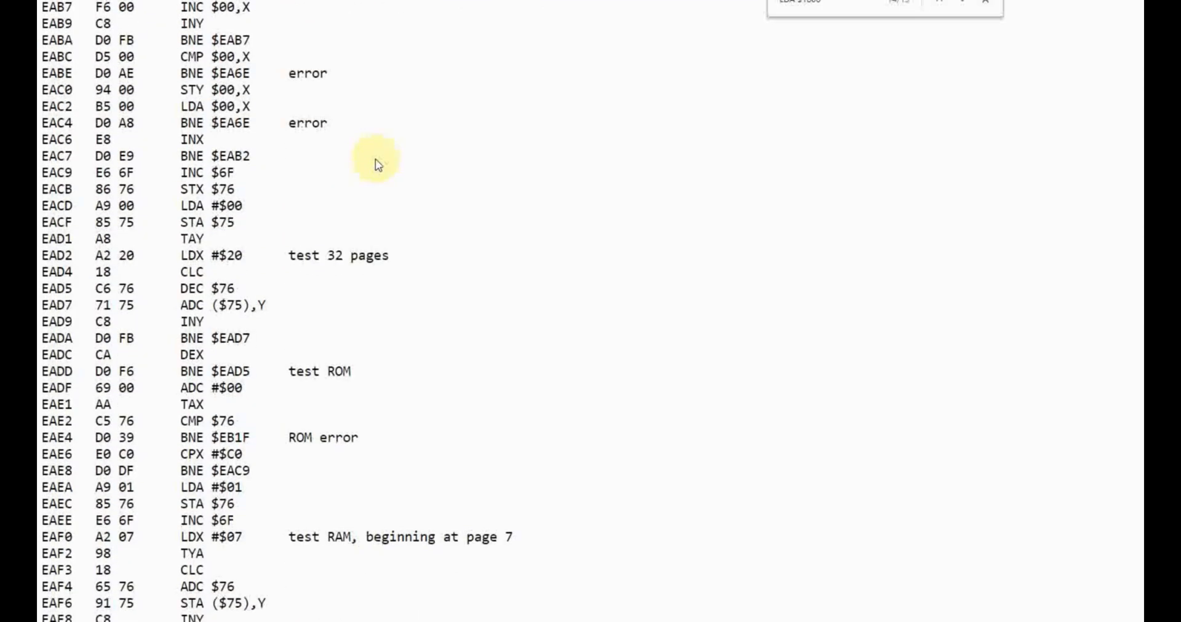
mouse_move(327, 371)
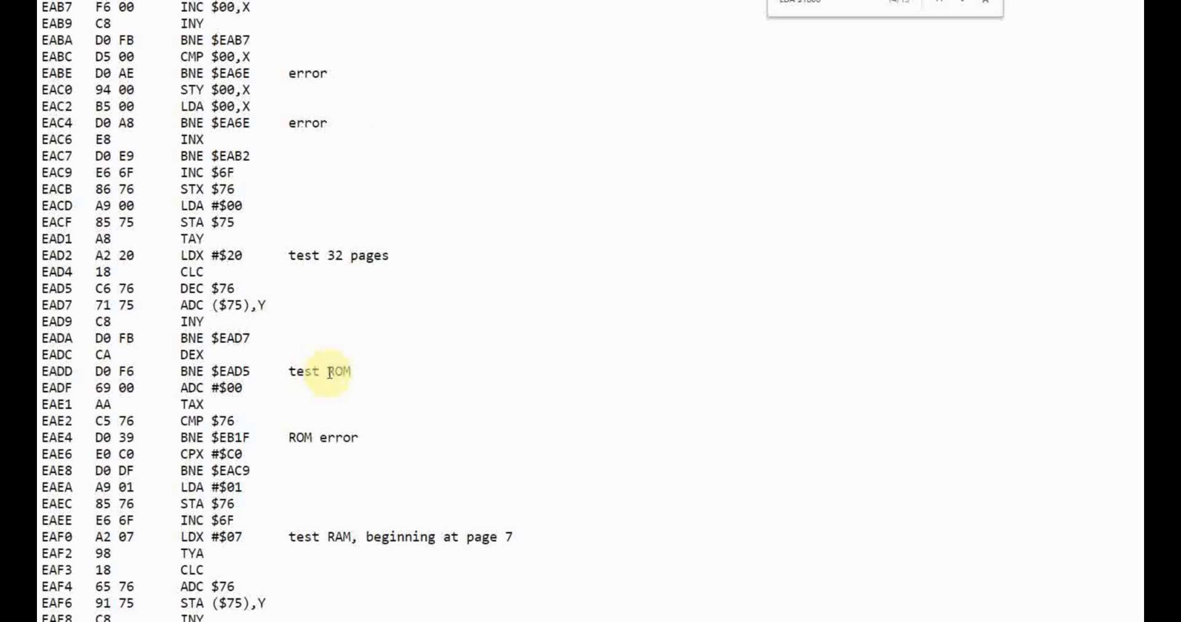
double_click(342, 438)
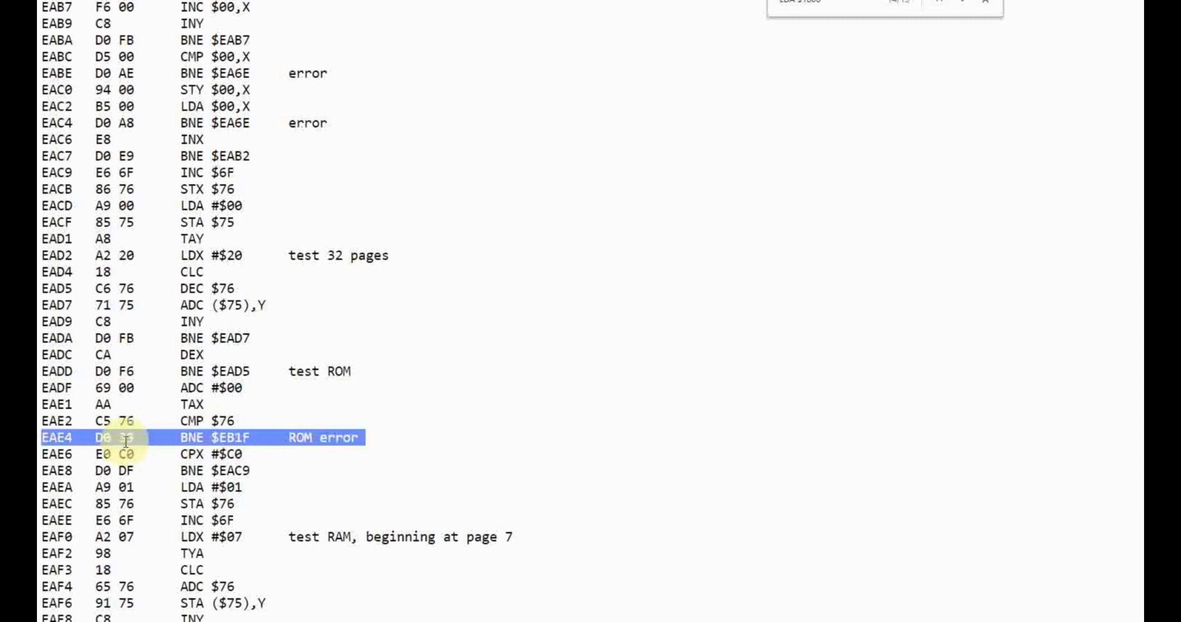
double_click(116, 438)
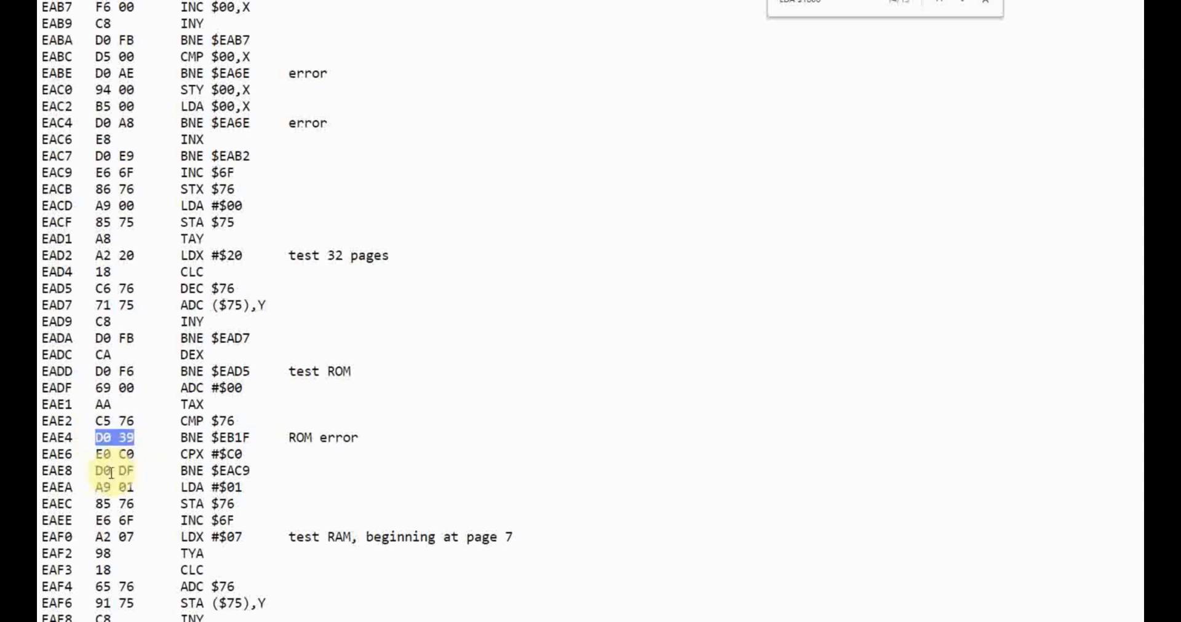
click(121, 471)
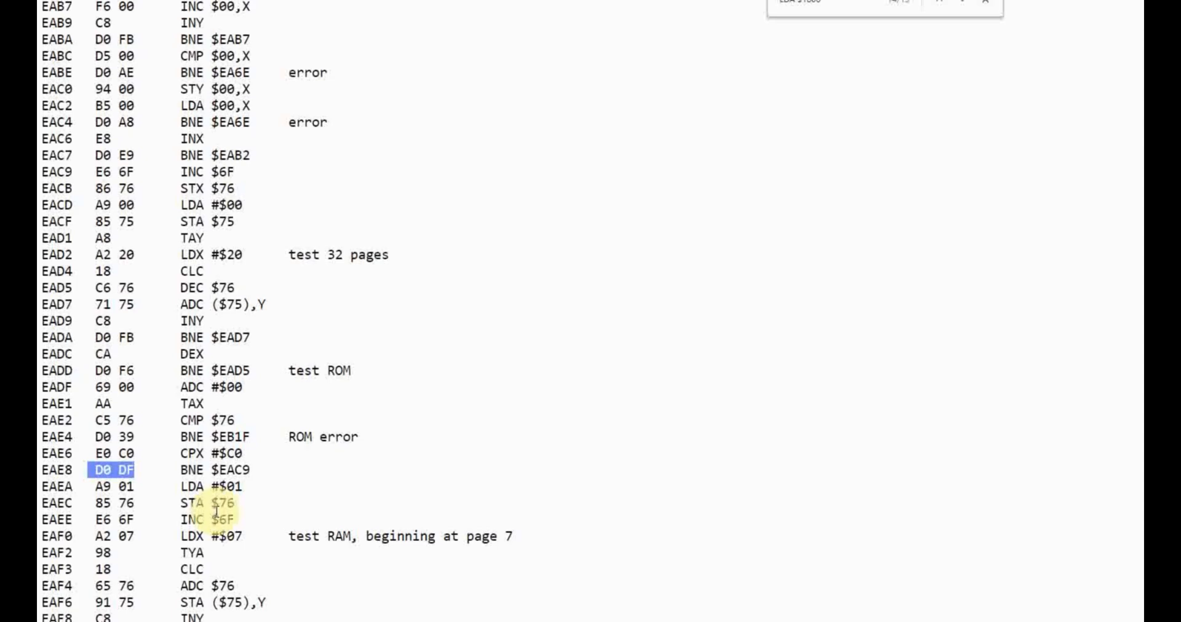
- Scroll past the RAM test to EB3A and mark the instruction that reads port B
scroll(down, 3)
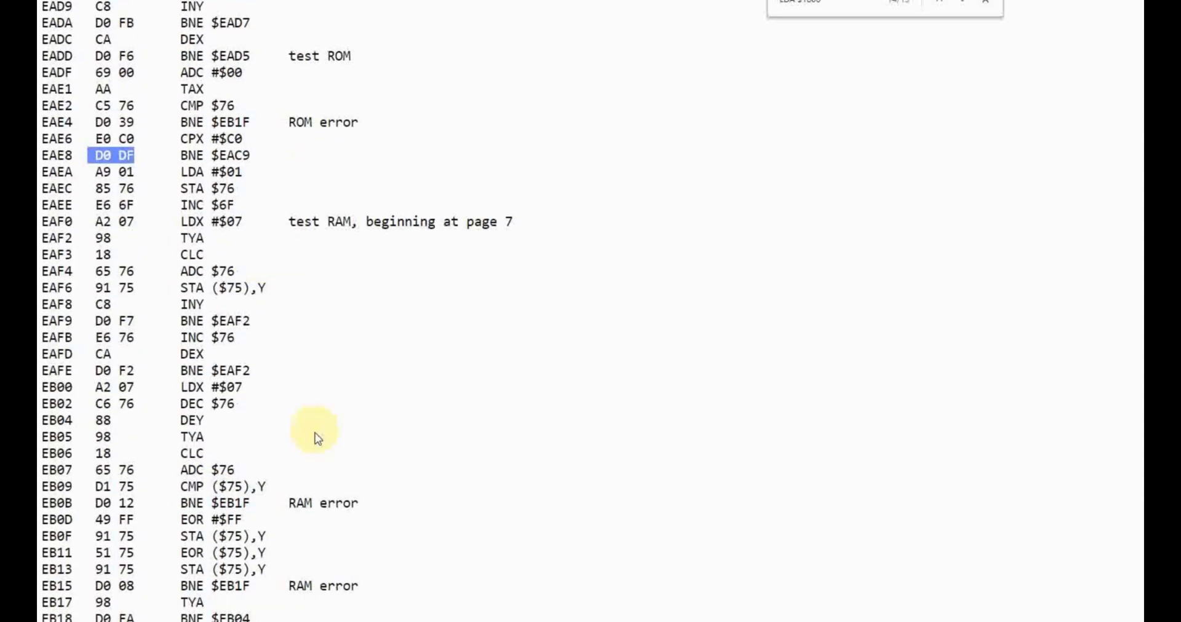
scroll(down, 3)
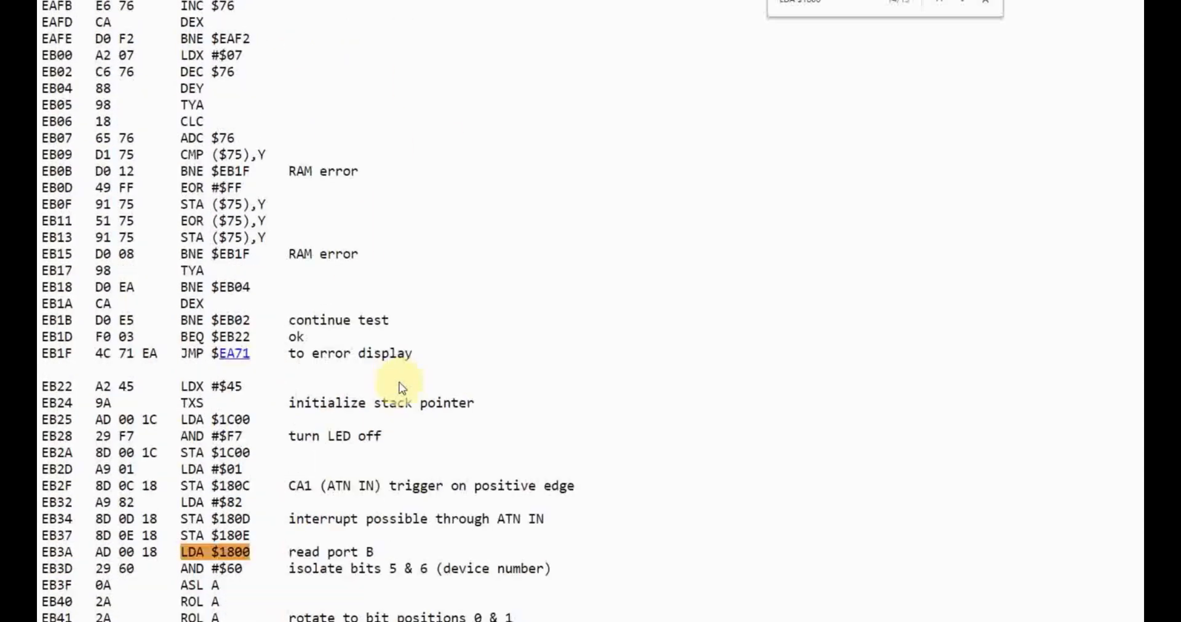
scroll(down, 3)
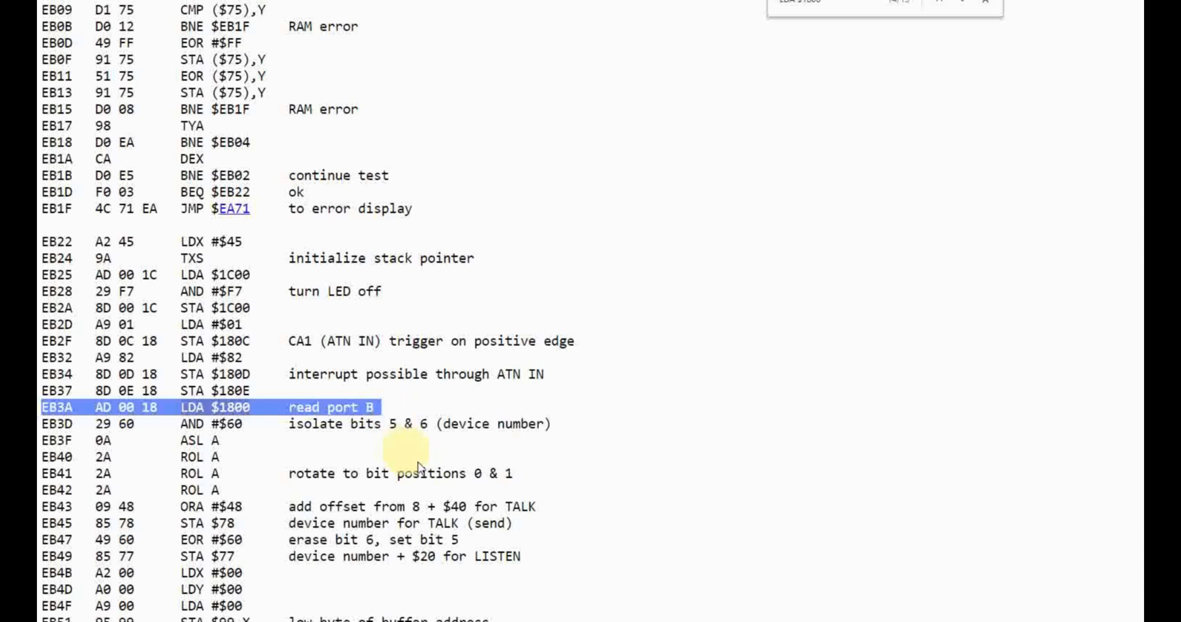
click(422, 506)
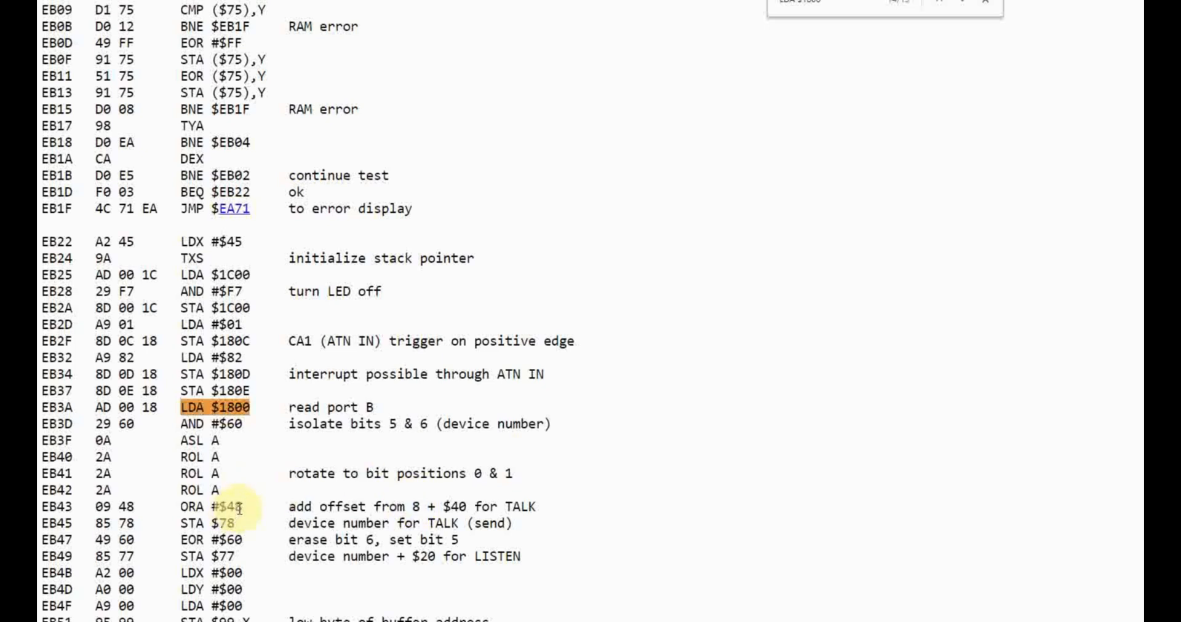
mouse_move(261, 521)
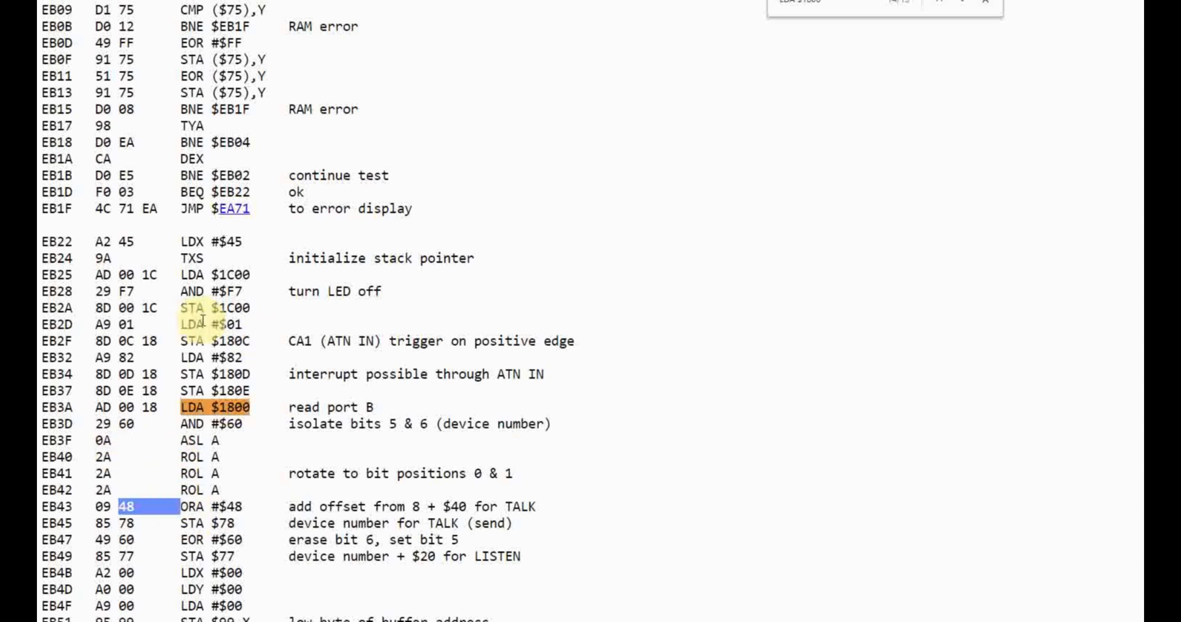
mouse_move(284, 82)
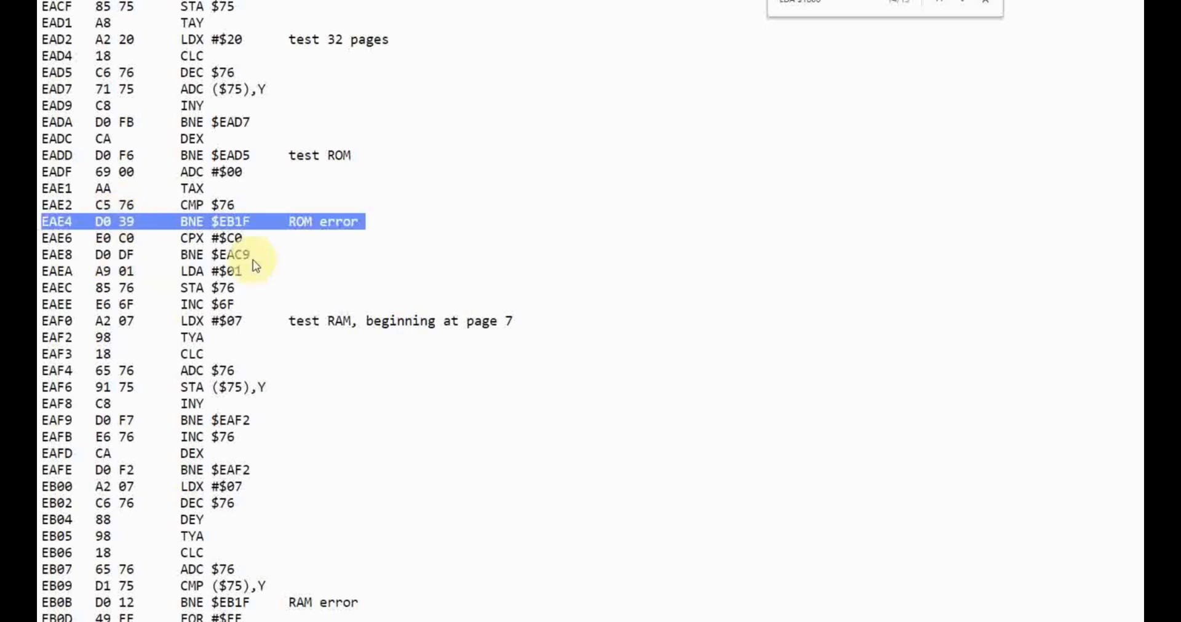
- Mark the ROM error line at EAE4 and pick out the D0 branch bytes at EAE8
click(188, 254)
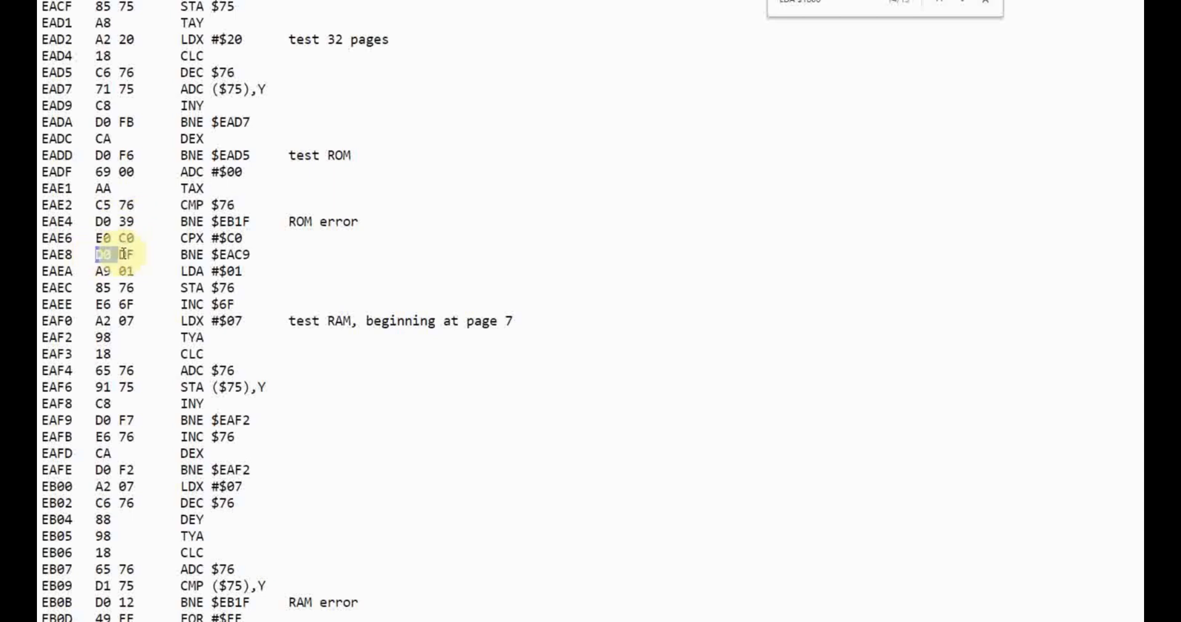
double_click(113, 255)
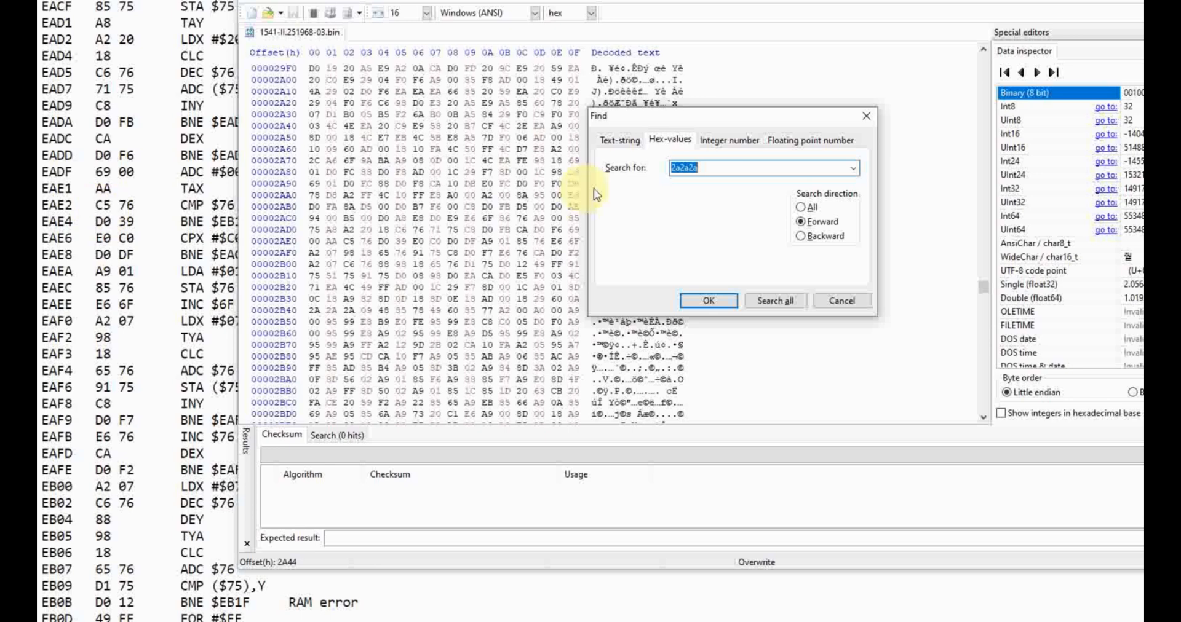
- Enter the hex-value search string 'aad039' for the ROM error branch bytes
text(aac576)
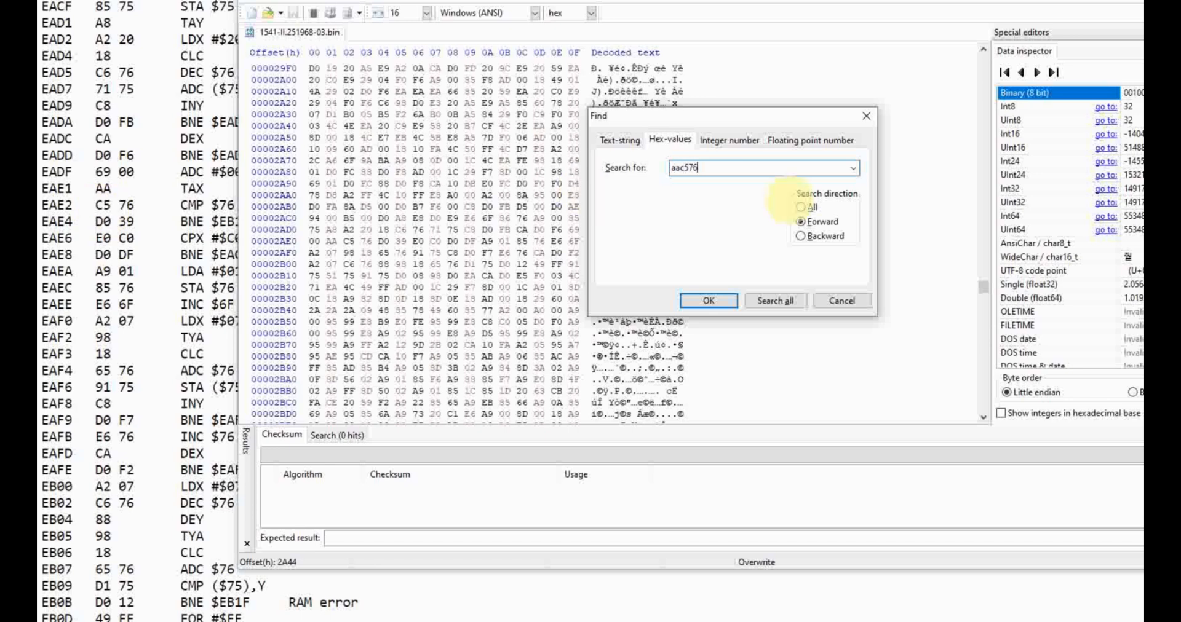
text(d)
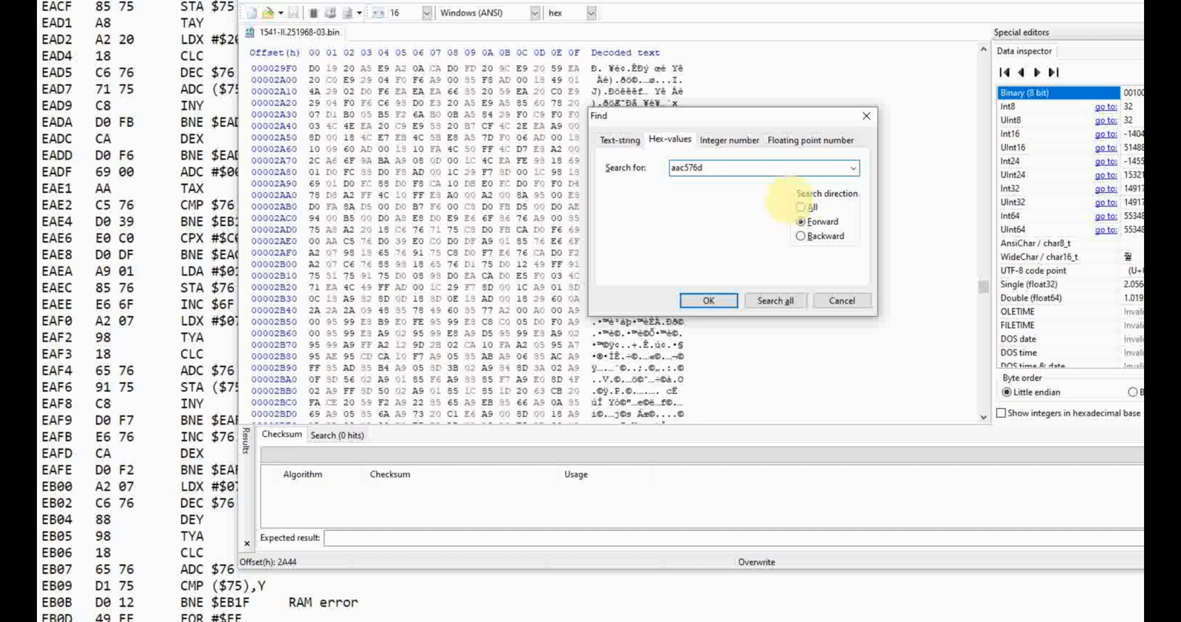
text(039)
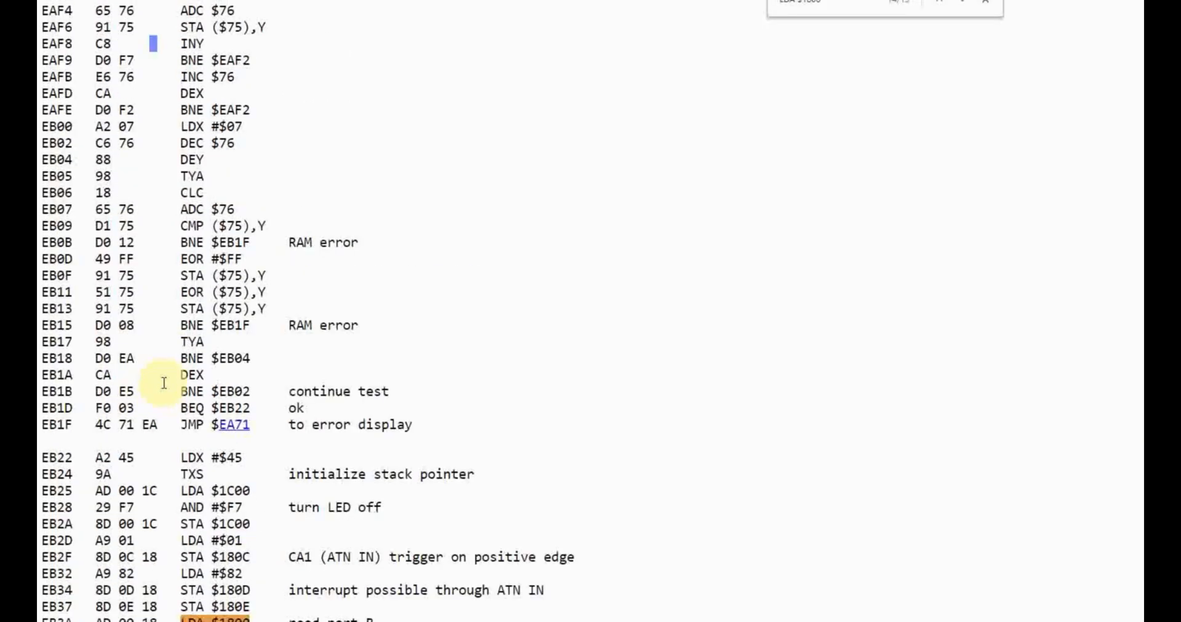
- Search the image for hex values 2a2a2a and select the ORA #$48 operand bytes
scroll(down, 3)
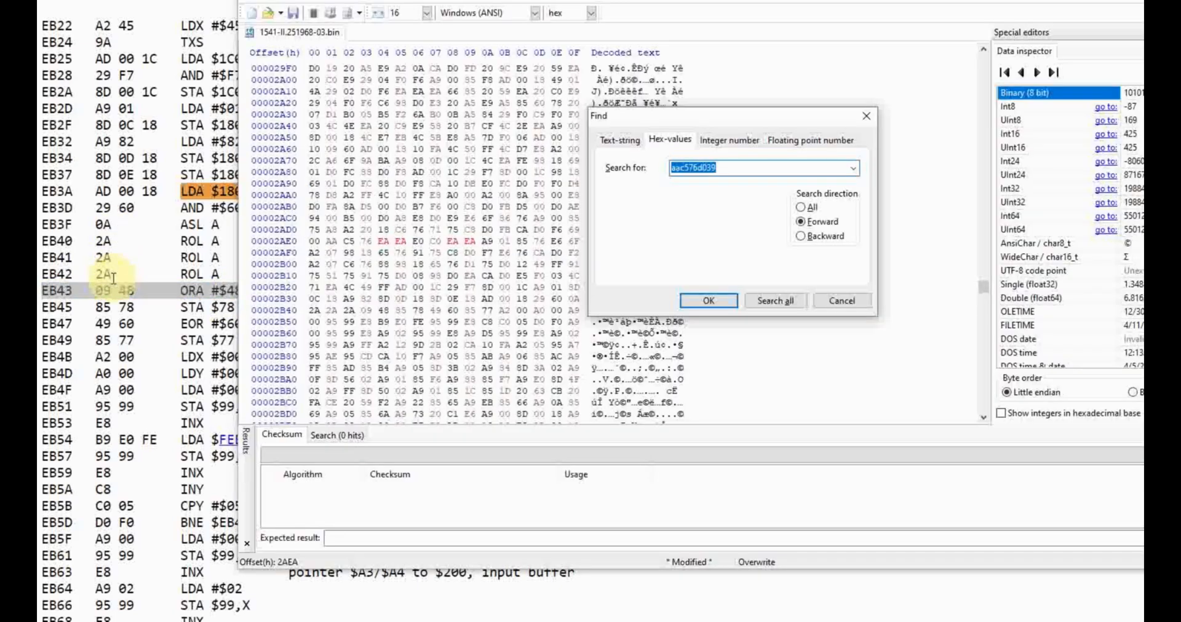
text(2a2a2a)
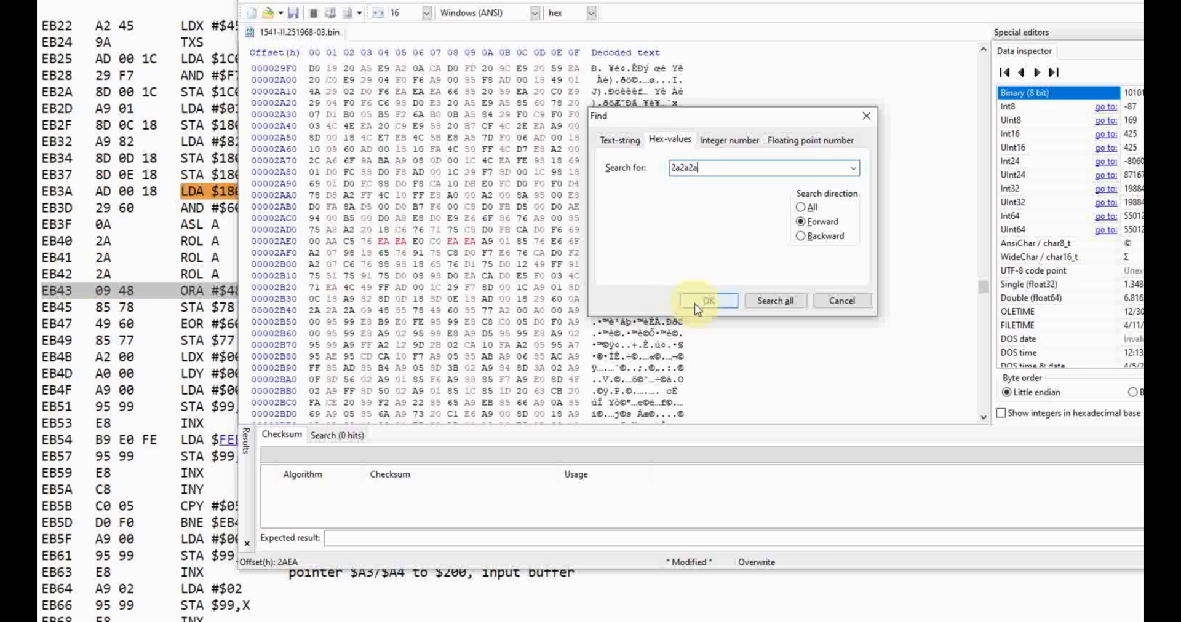
click(705, 300)
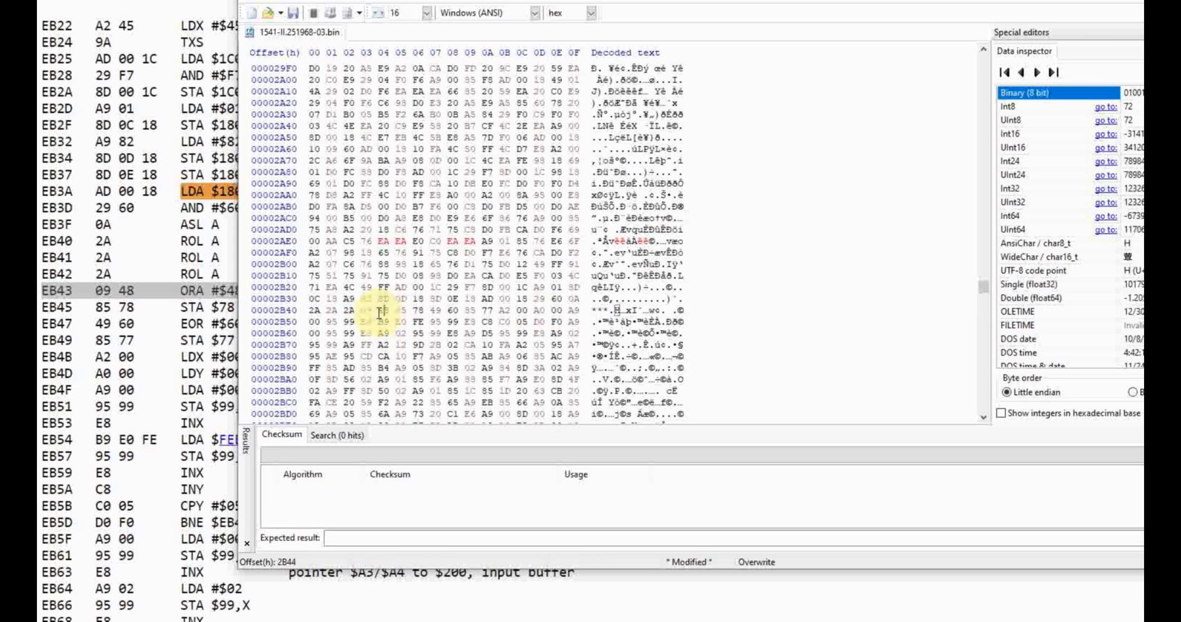
click(376, 310)
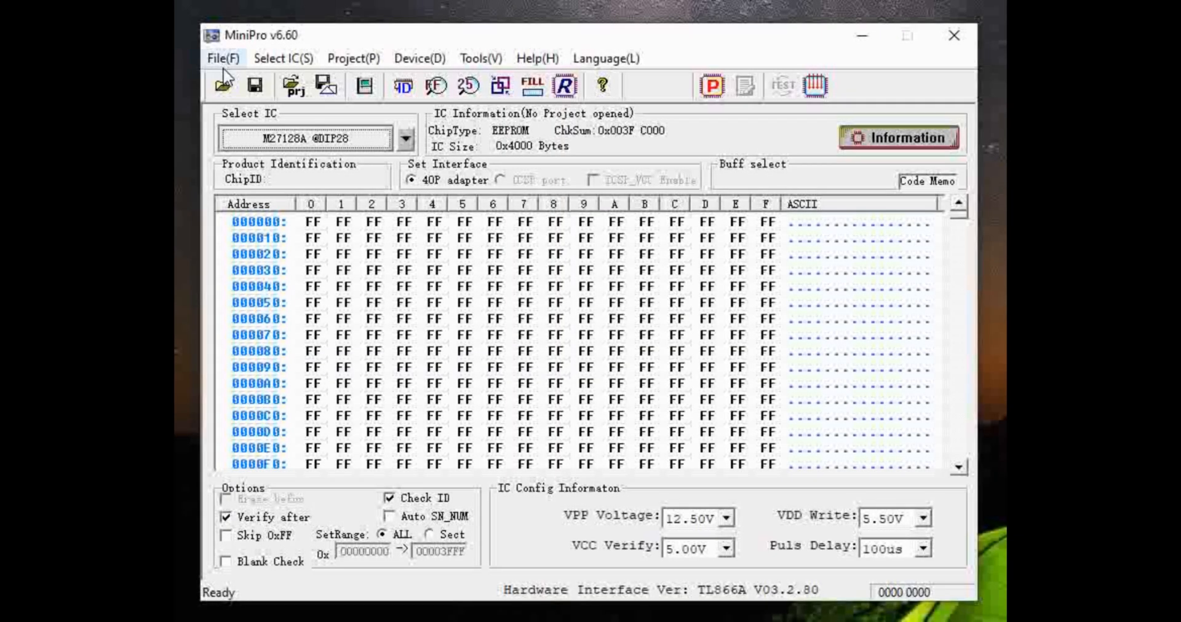
- Load the patched .bin into MiniPro's buffer as a Binary image
click(224, 85)
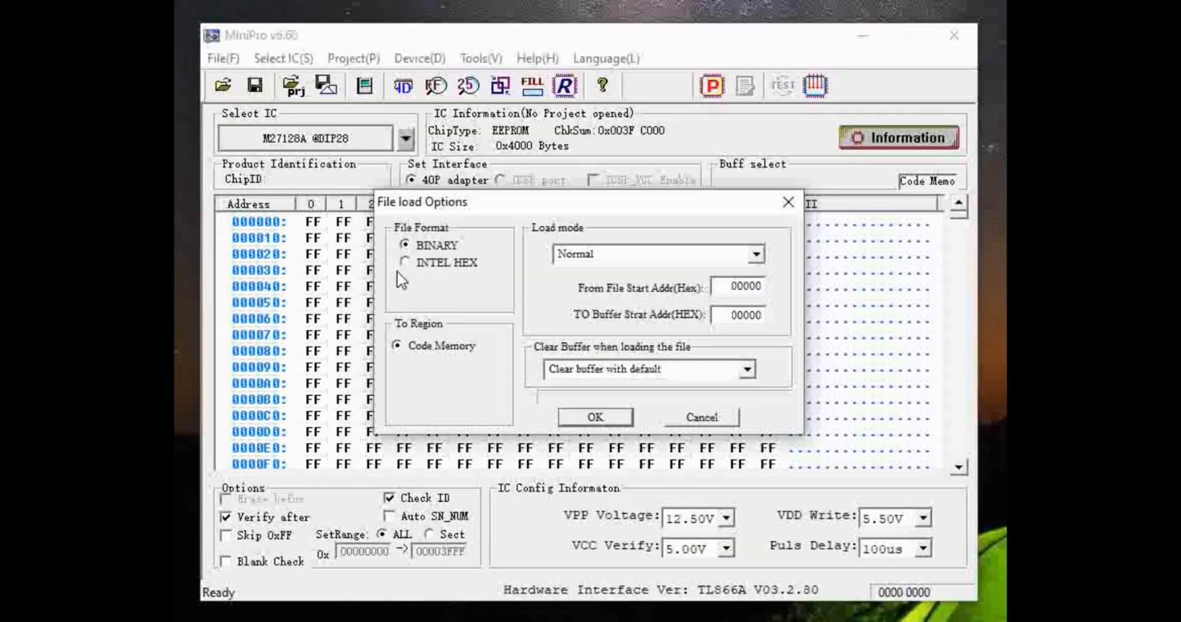
click(593, 417)
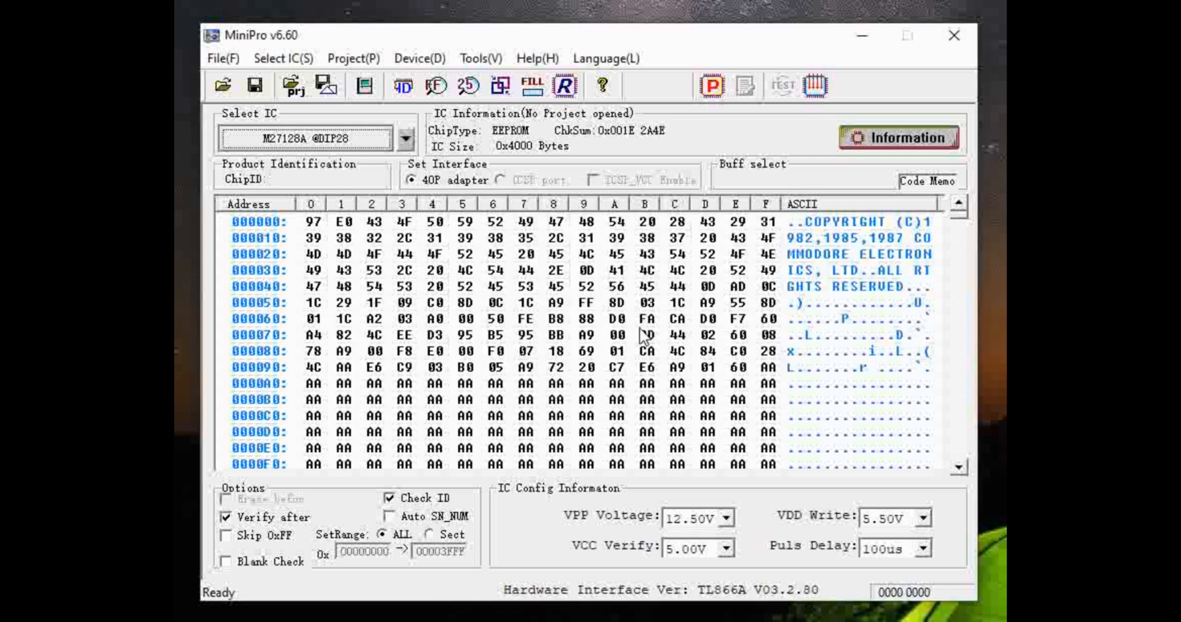
mouse_move(521, 276)
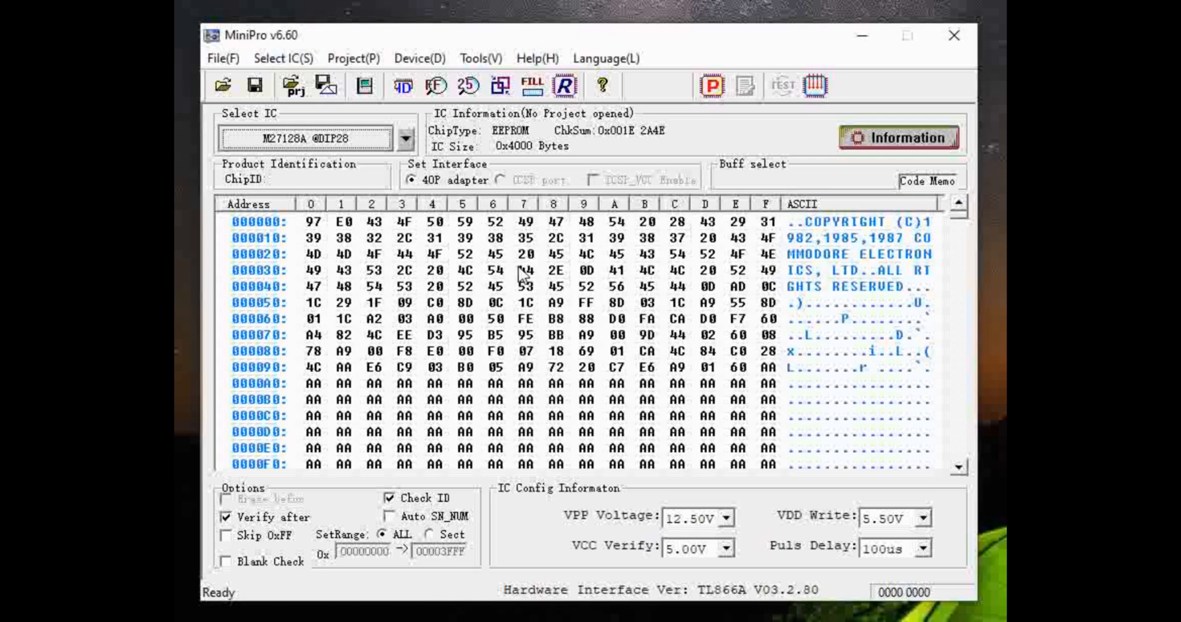
- Verify the M27128A chip contents against the loaded buffer successfully
click(418, 57)
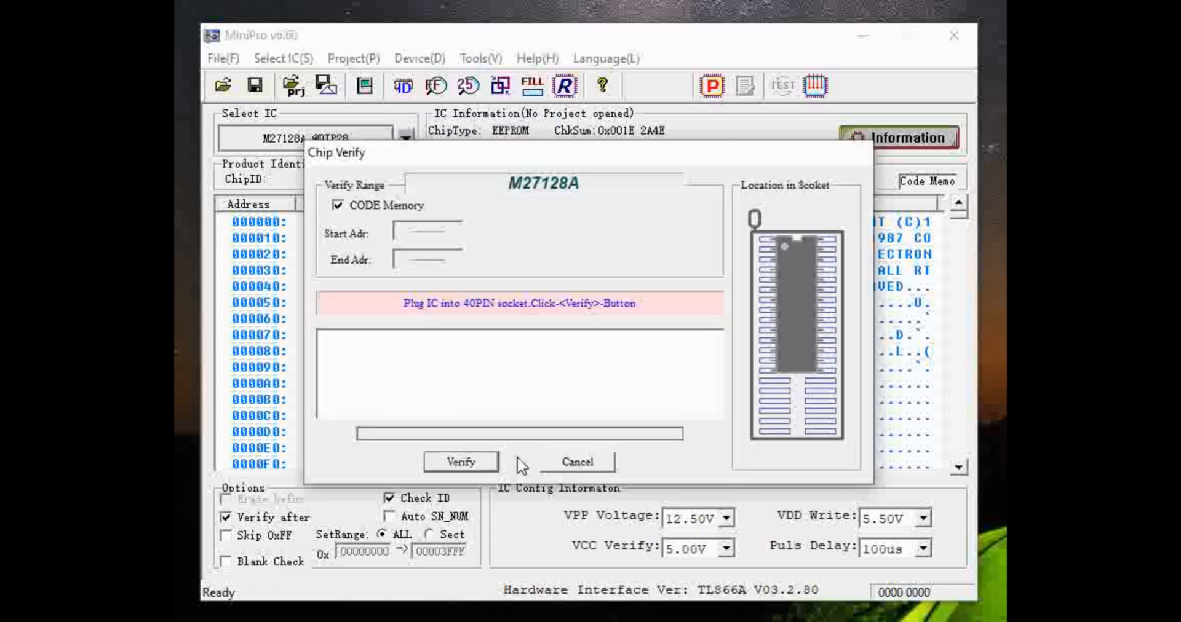
click(460, 463)
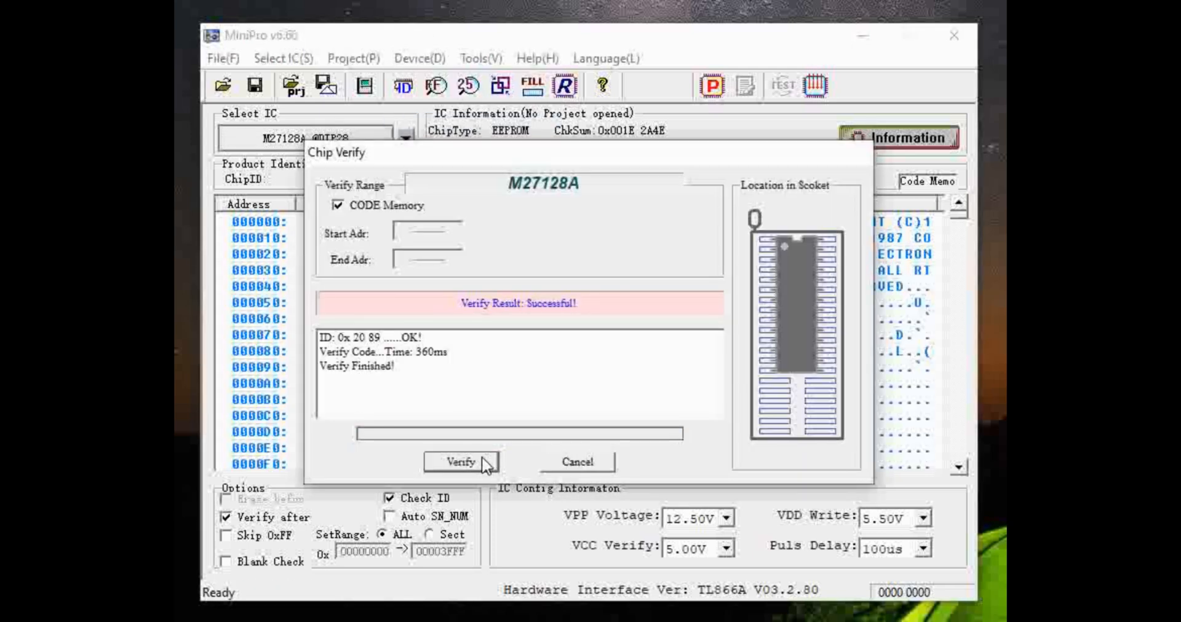